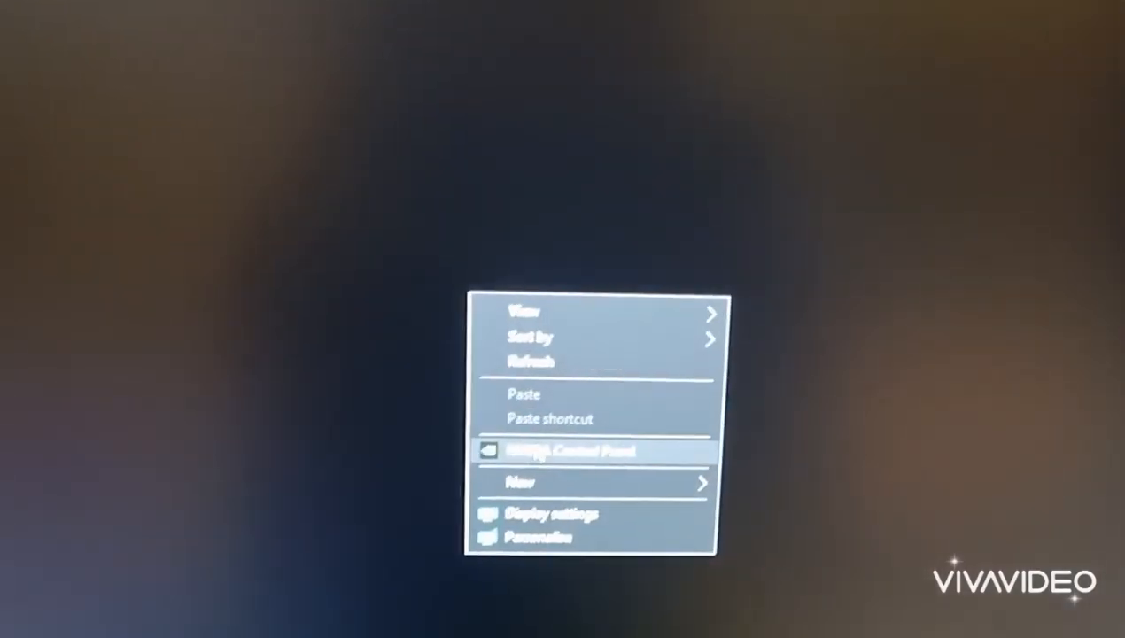
Launch NVIDIA Control Panel from the desktop and use the advanced 3D image settings.
left_click(570, 450)
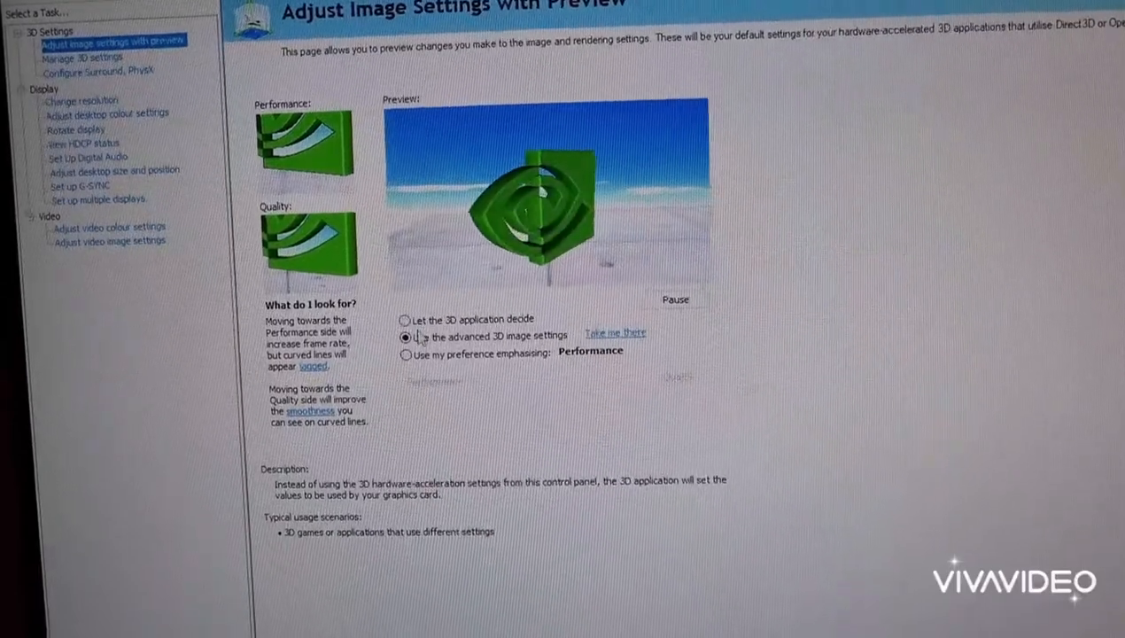
left_click(405, 334)
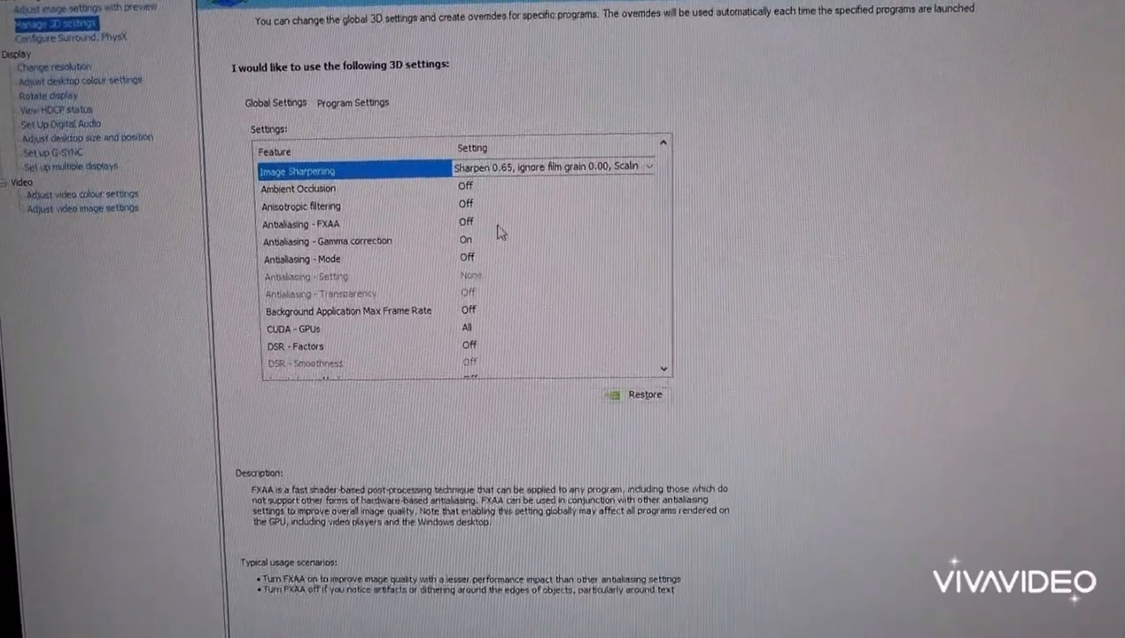
Review Low Latency Mode and set Power management mode to Prefer maximum performance.
scroll("down", 3)
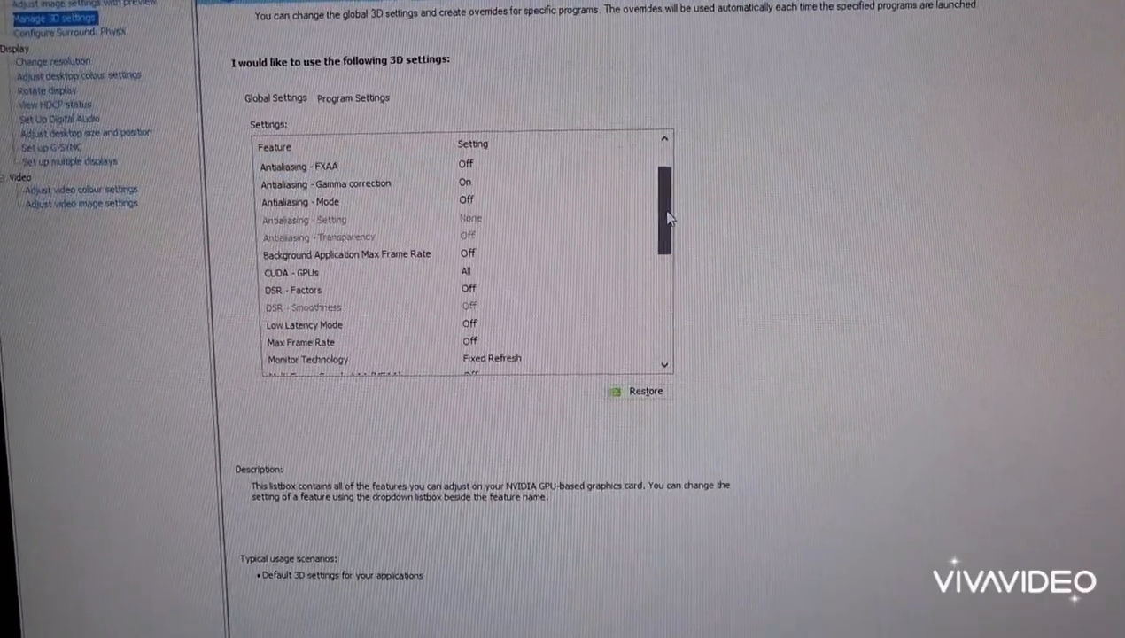
scroll("down", 3)
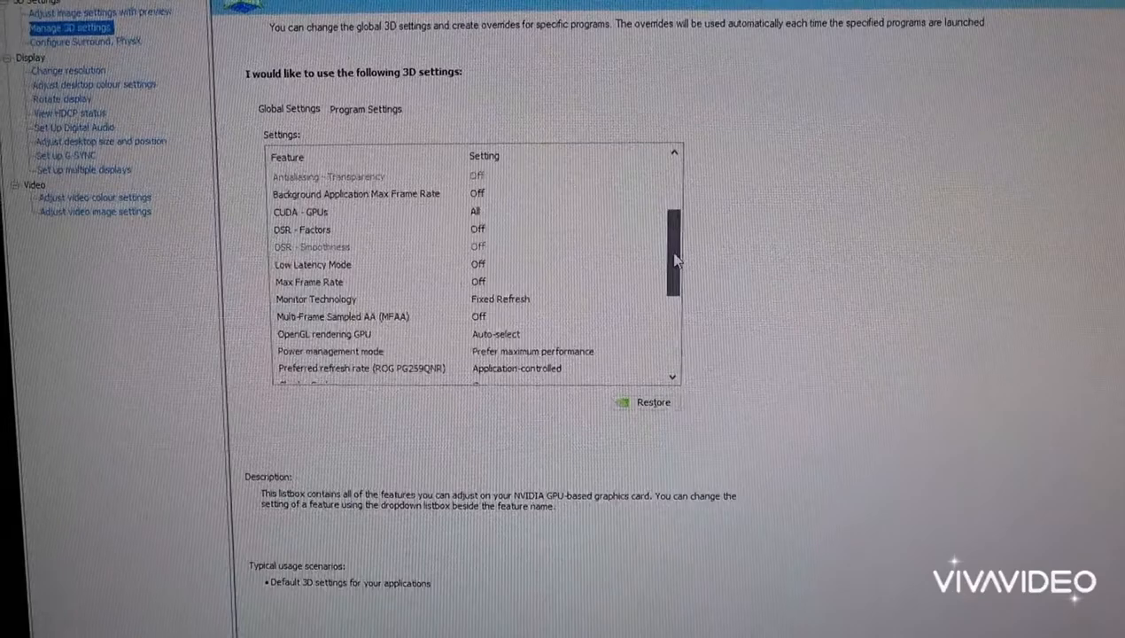
scroll("down", 3)
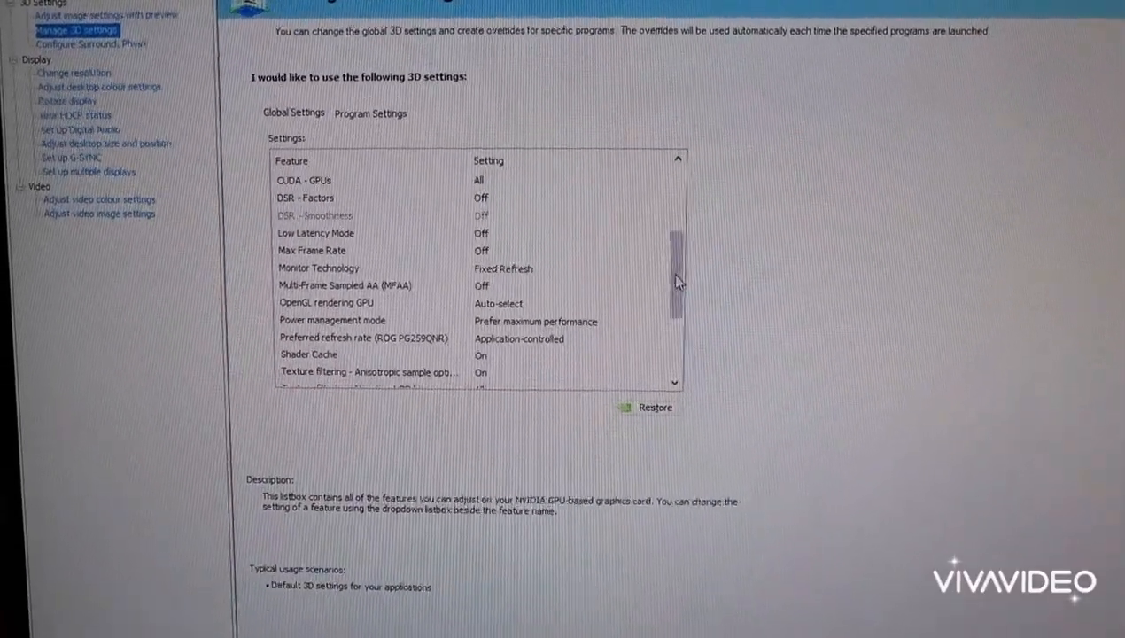
left_click(323, 232)
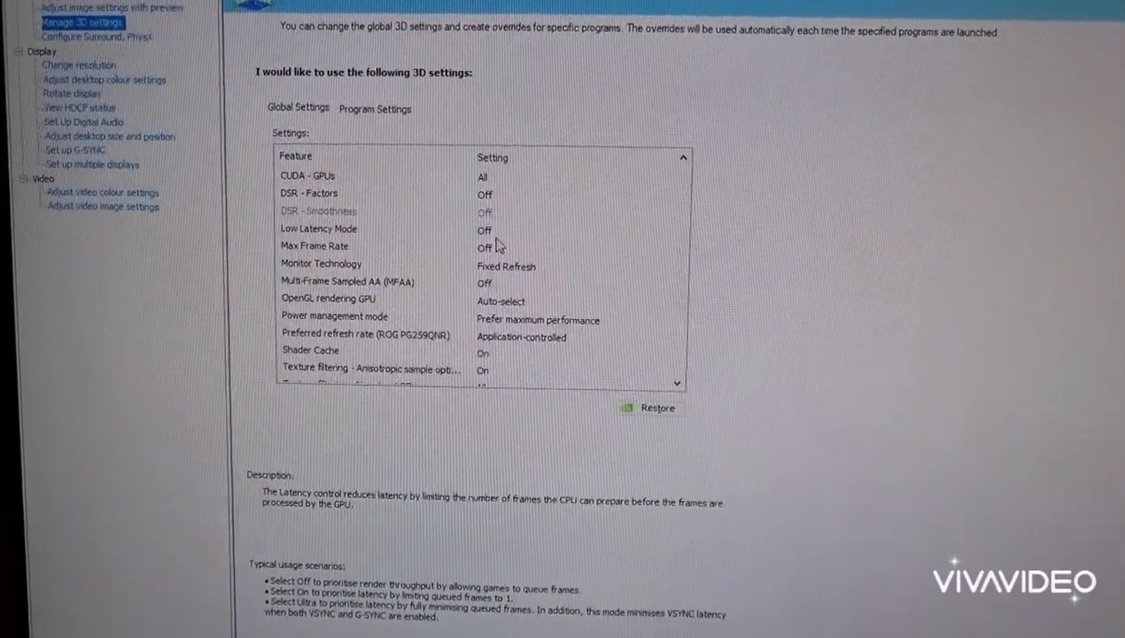
left_click(315, 246)
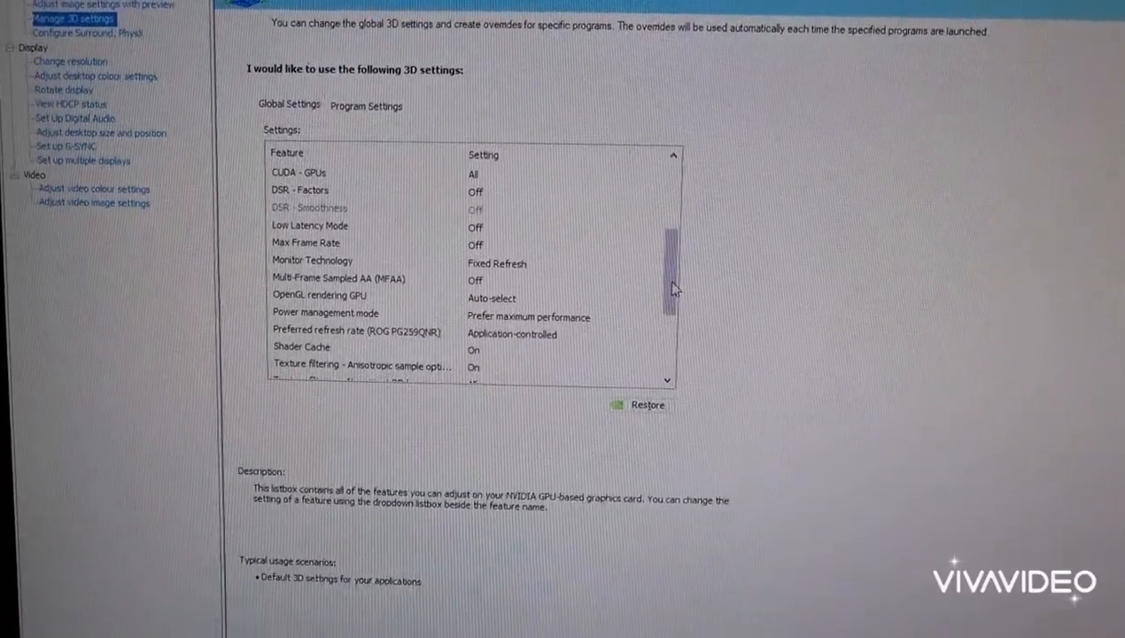
scroll("down", 3)
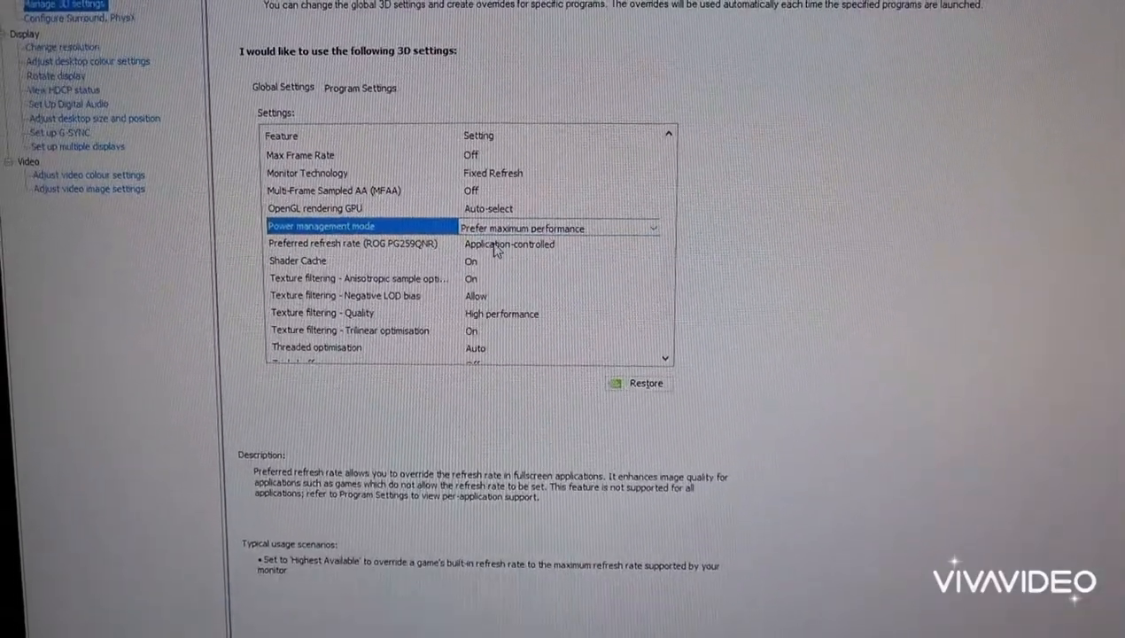
left_click(364, 248)
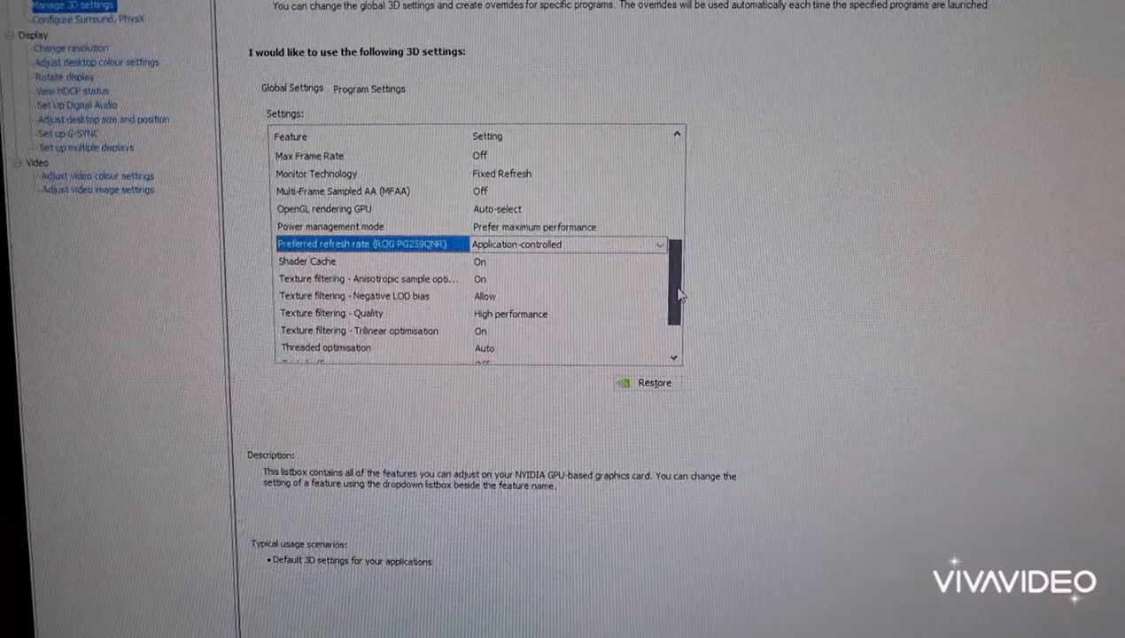
Set Texture filtering - Quality to High performance in the global 3D settings.
scroll("down", 3)
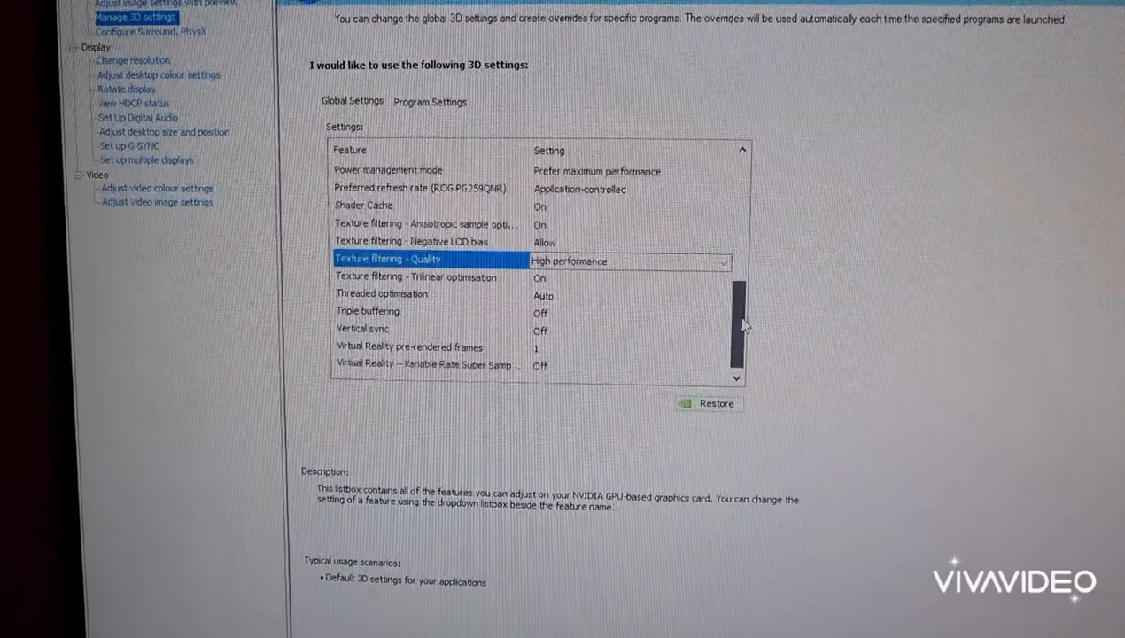
left_click(363, 321)
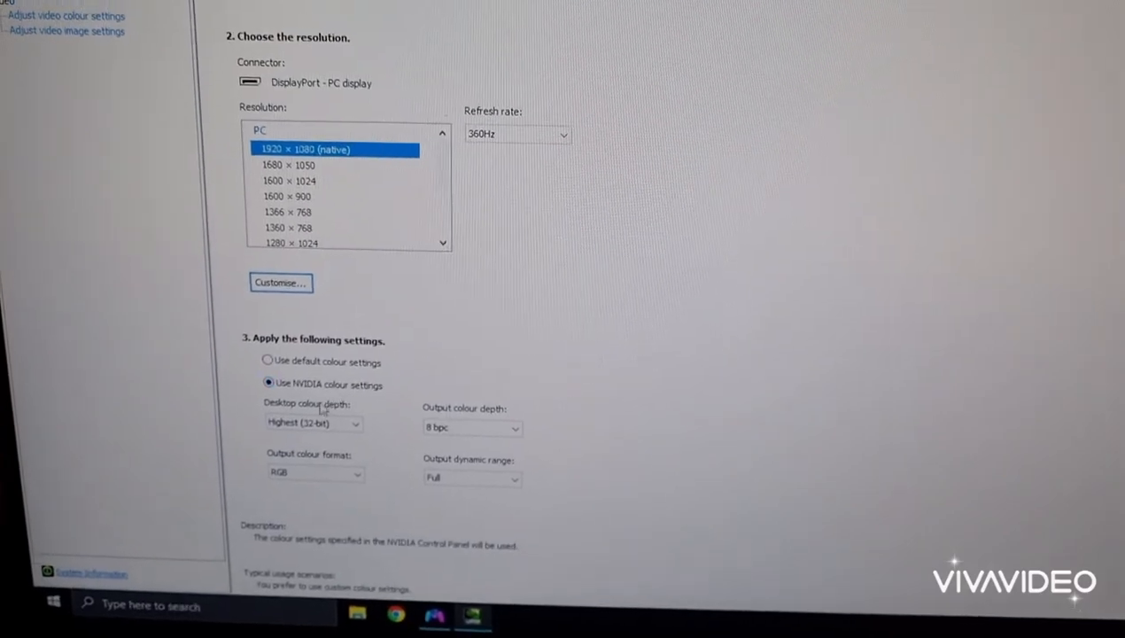
Review the 1920×1080 360Hz resolution and bring up Adjust desktop colour settings.
scroll("up", 3)
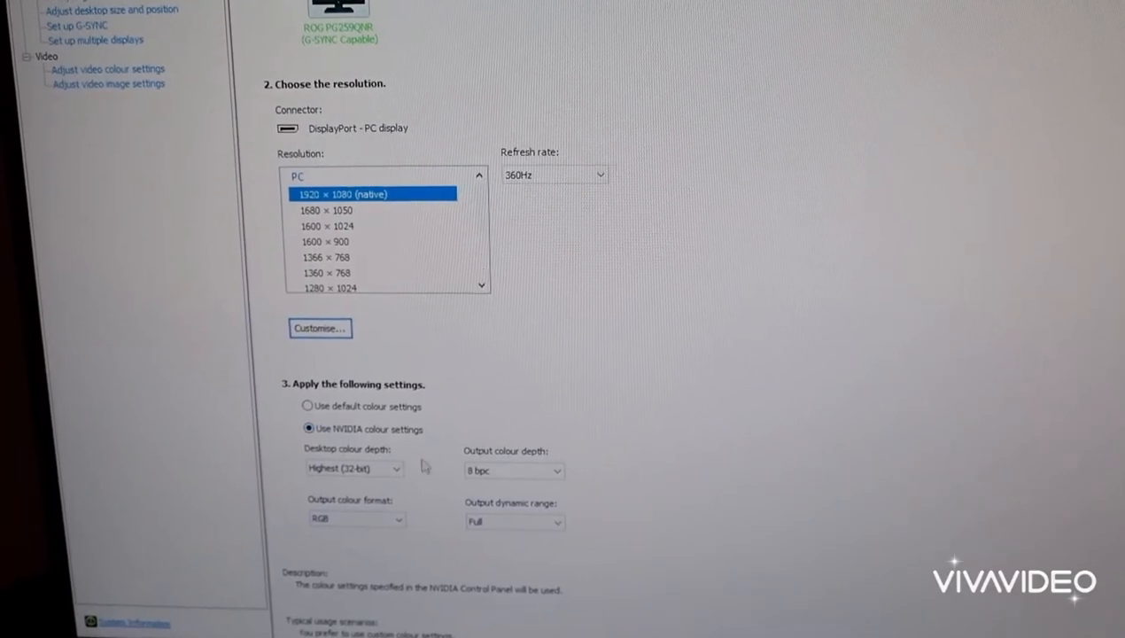
scroll("up", 3)
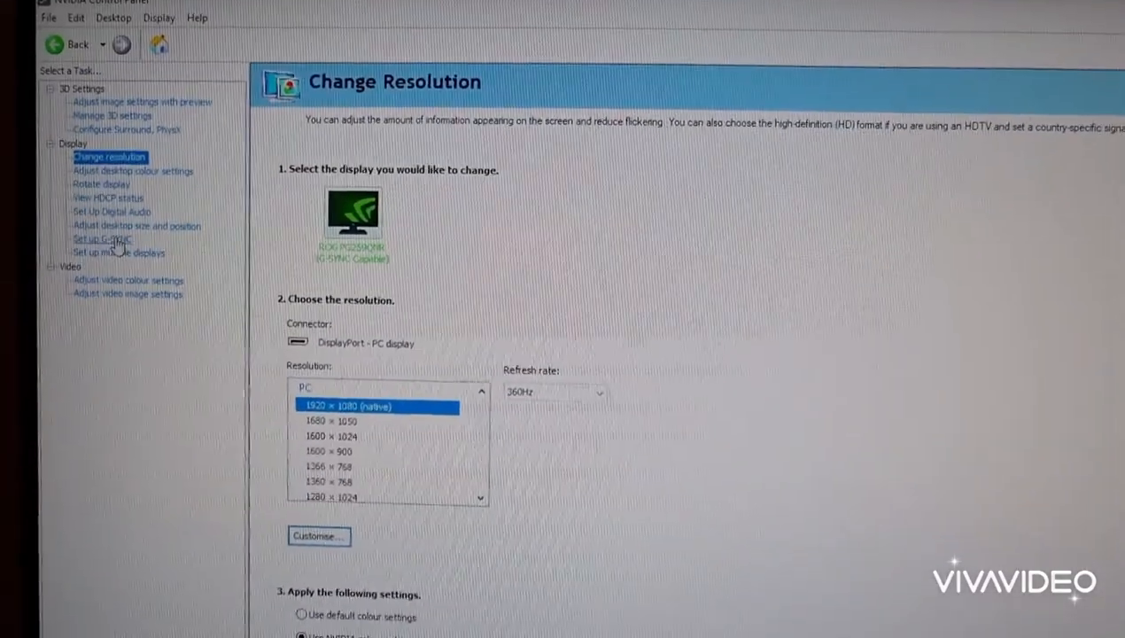
left_click(133, 170)
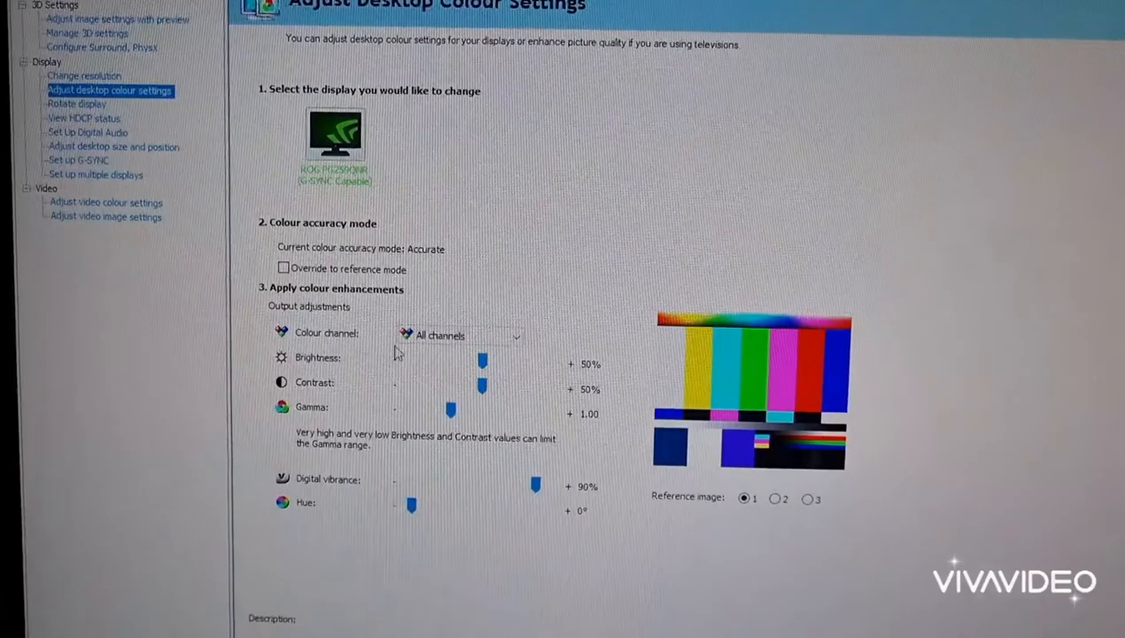
scroll("down", 3)
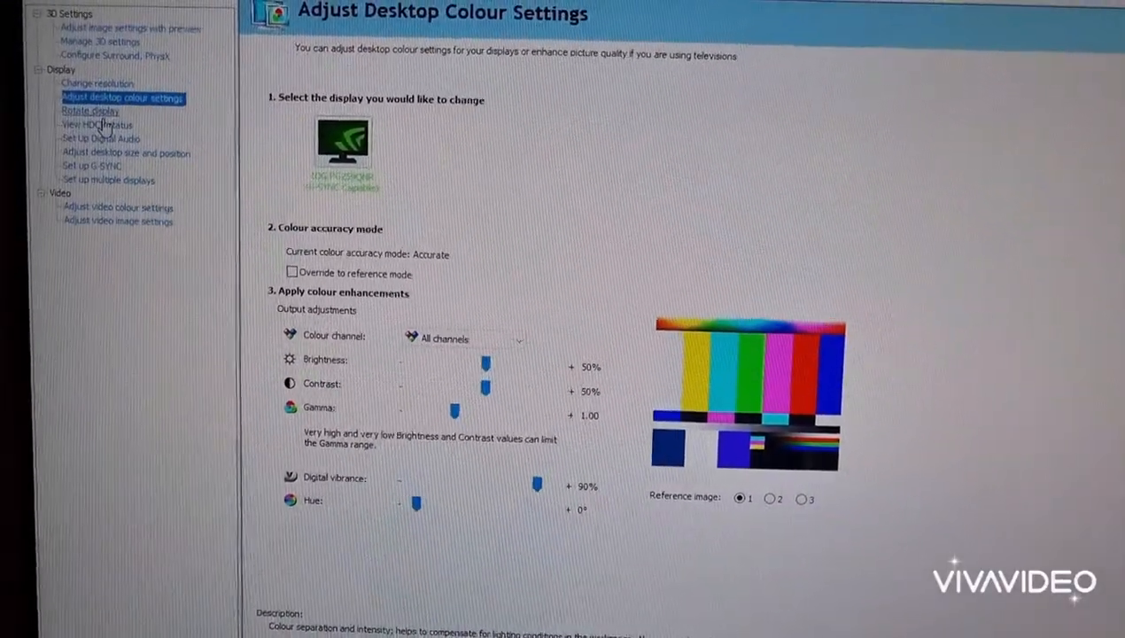
Review the Rotate display and desktop size and position pages.
left_click(87, 110)
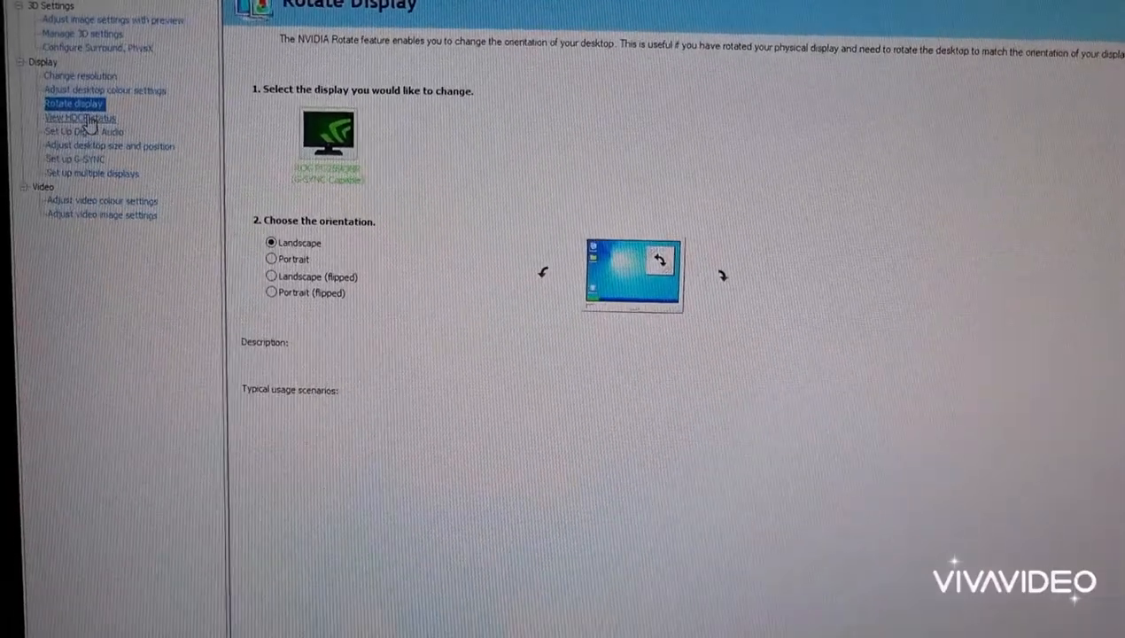
left_click(78, 124)
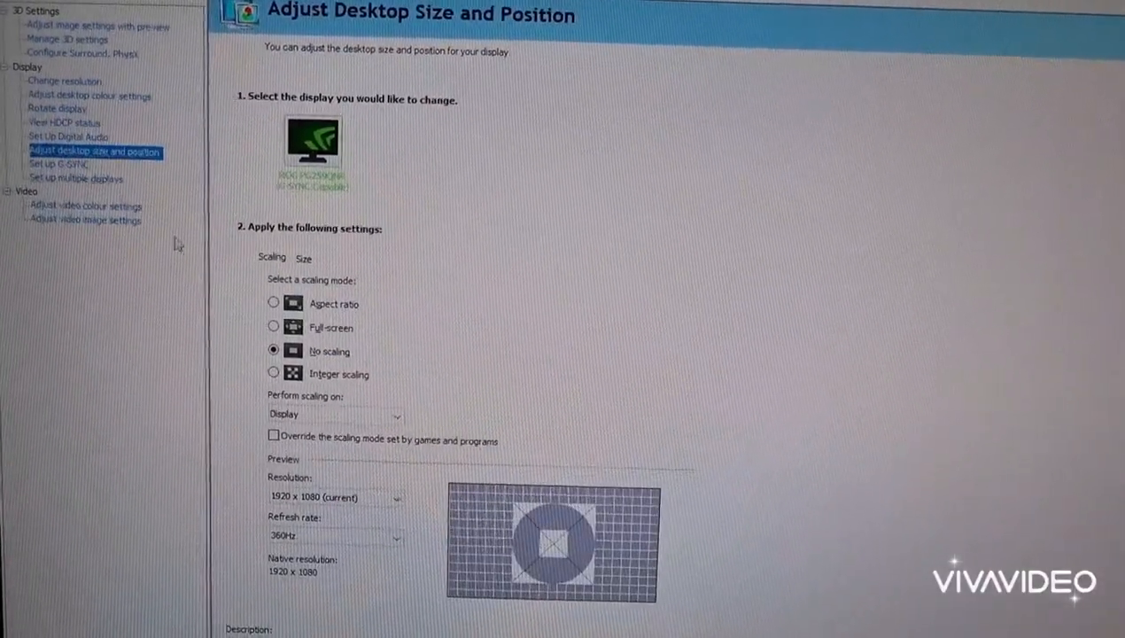
scroll("down", 3)
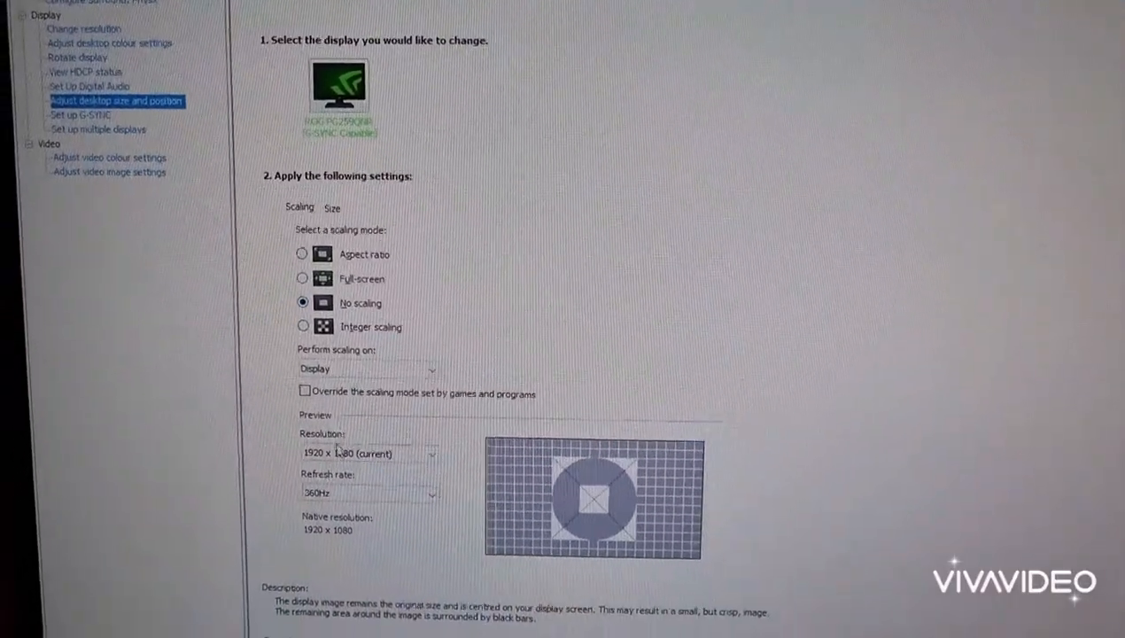
scroll("down", 3)
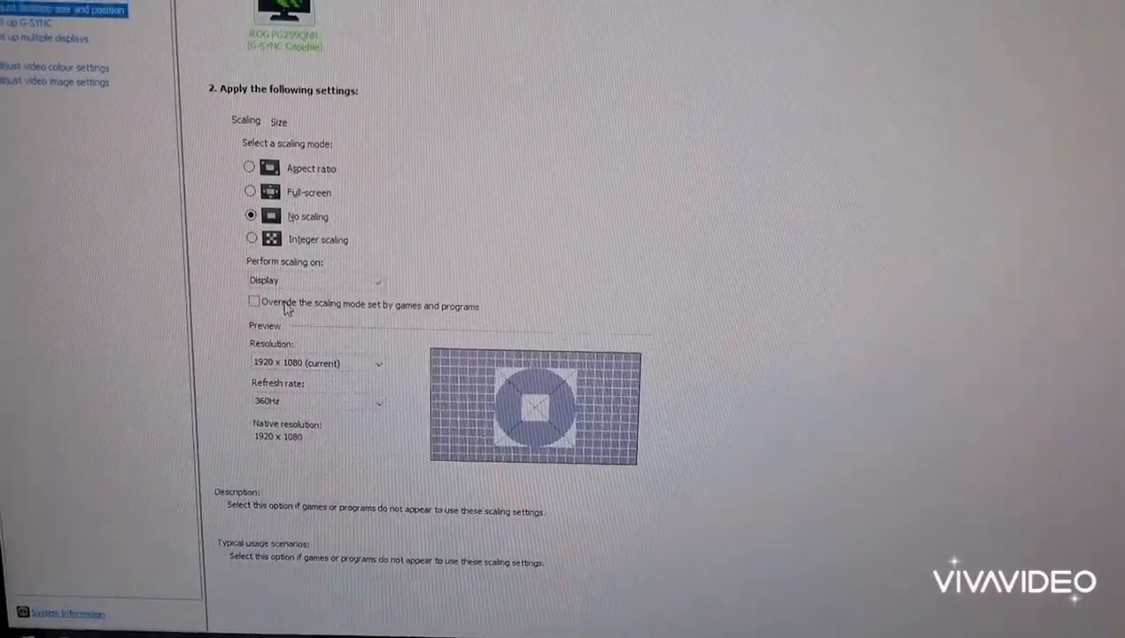
scroll("up", 3)
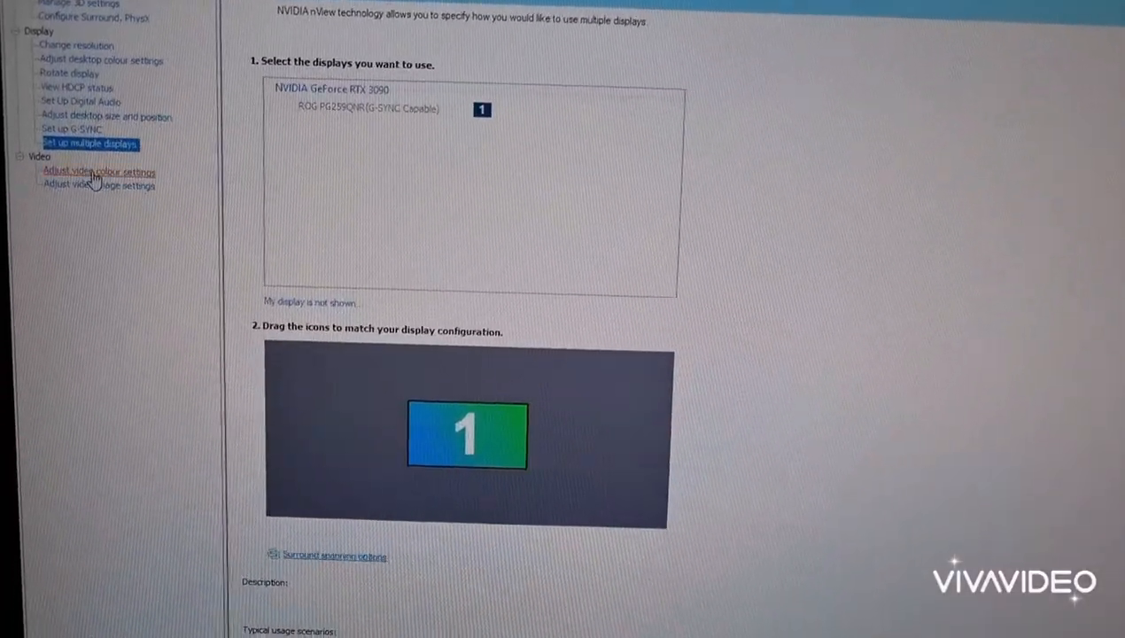
Set the video colour dynamic range to Full (0-255) under Adjust video colour settings.
left_click(100, 172)
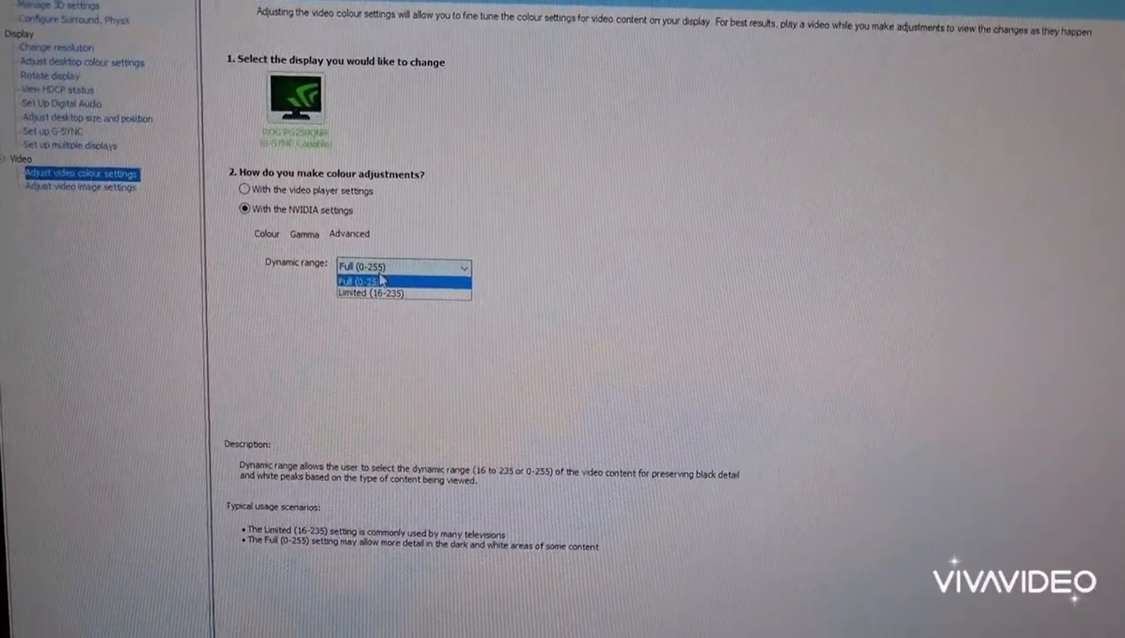
left_click(367, 280)
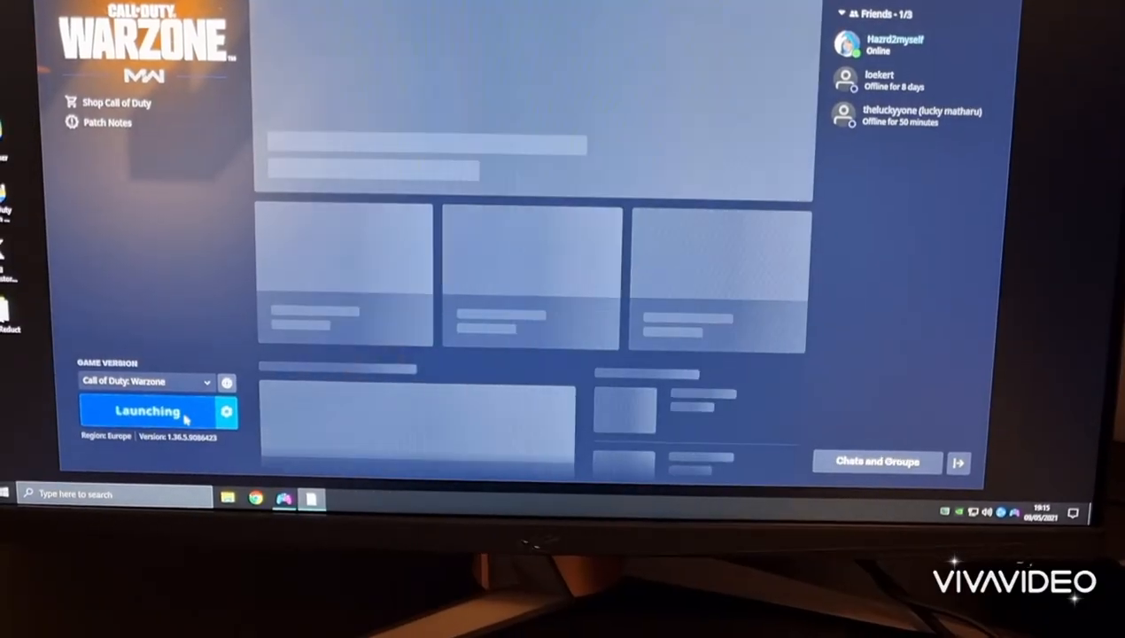
Launch Warzone from Battle.net and approve the User Account Control prompt.
left_click(157, 411)
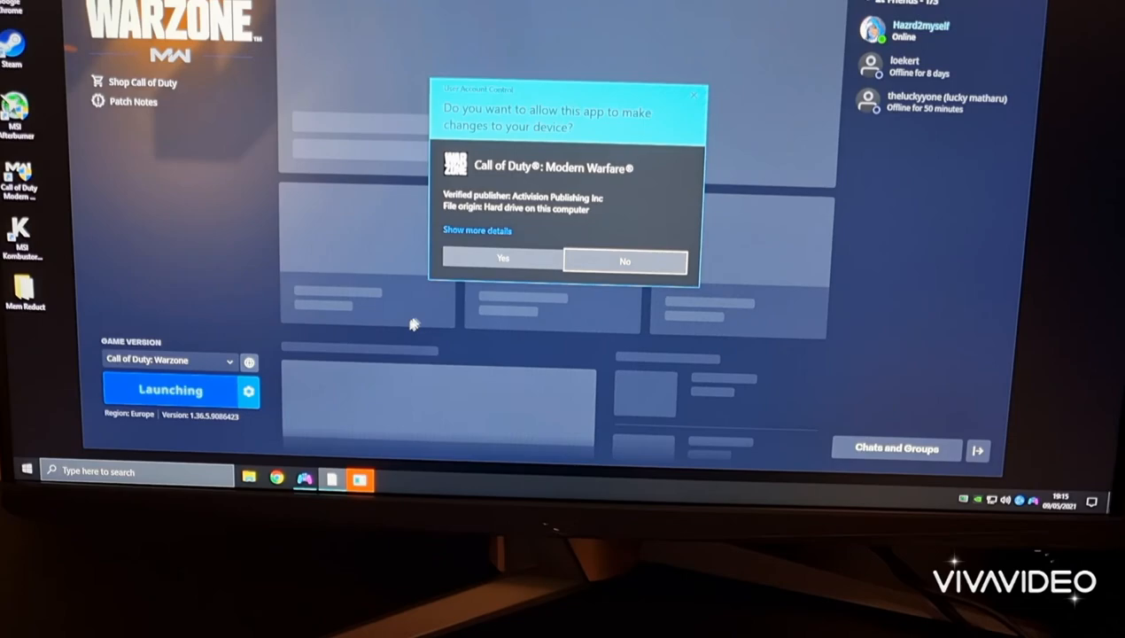
left_click(504, 261)
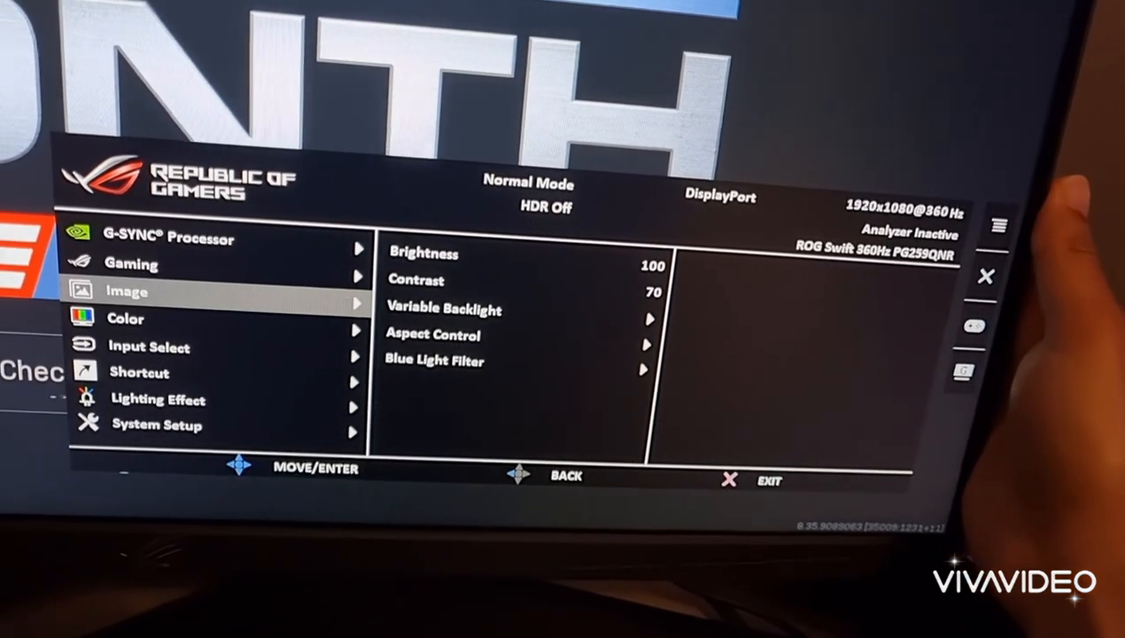
Confirm the monitor's Aspect Control is Full in the ROG Swift OSD.
left_click(416, 280)
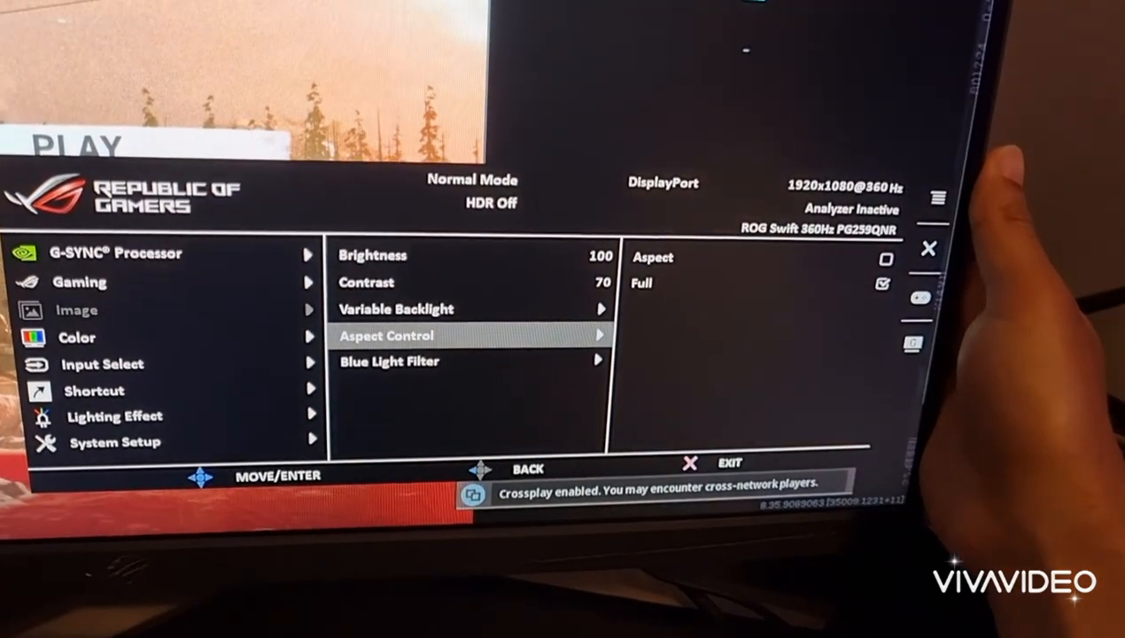
key("Down")
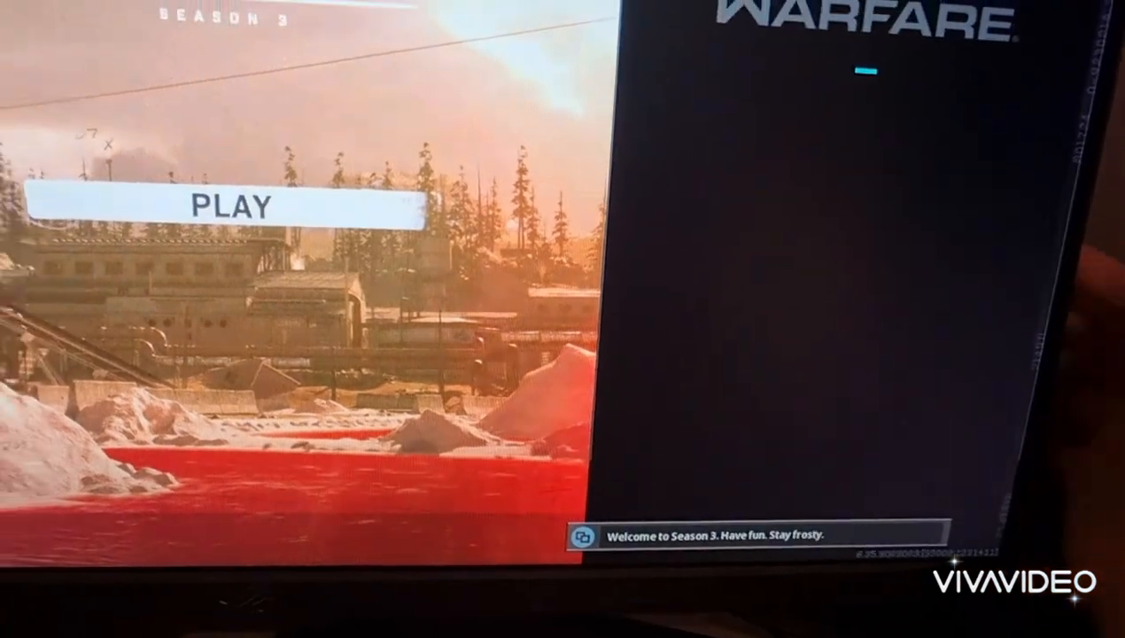
Enter Warzone's Options from the Season 3 main menu.
left_click(234, 206)
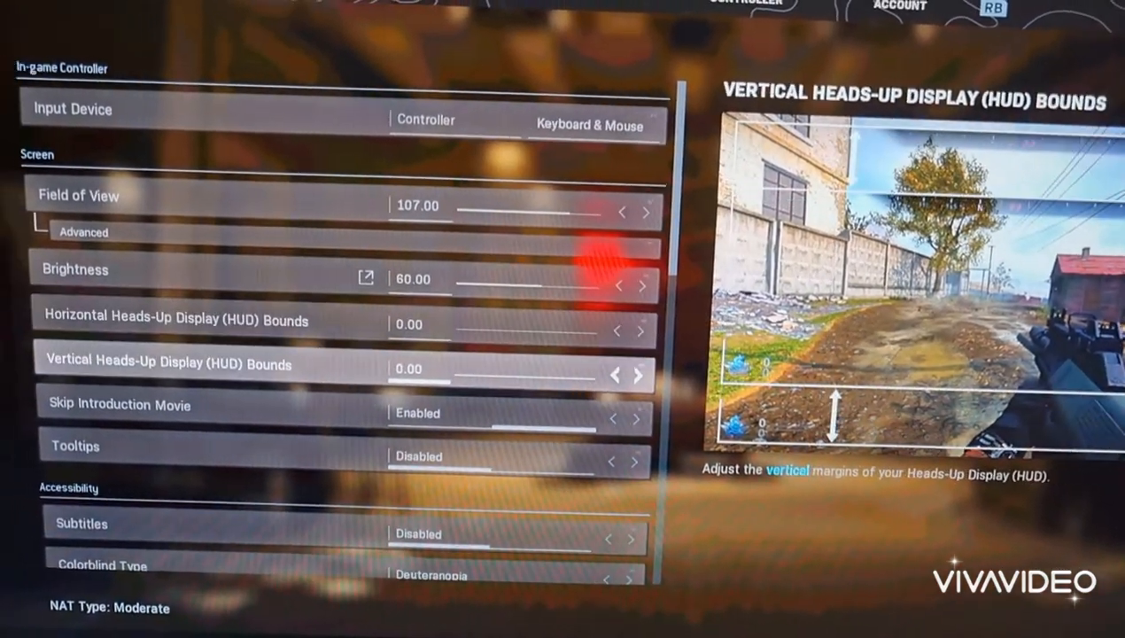
scroll("down", 3)
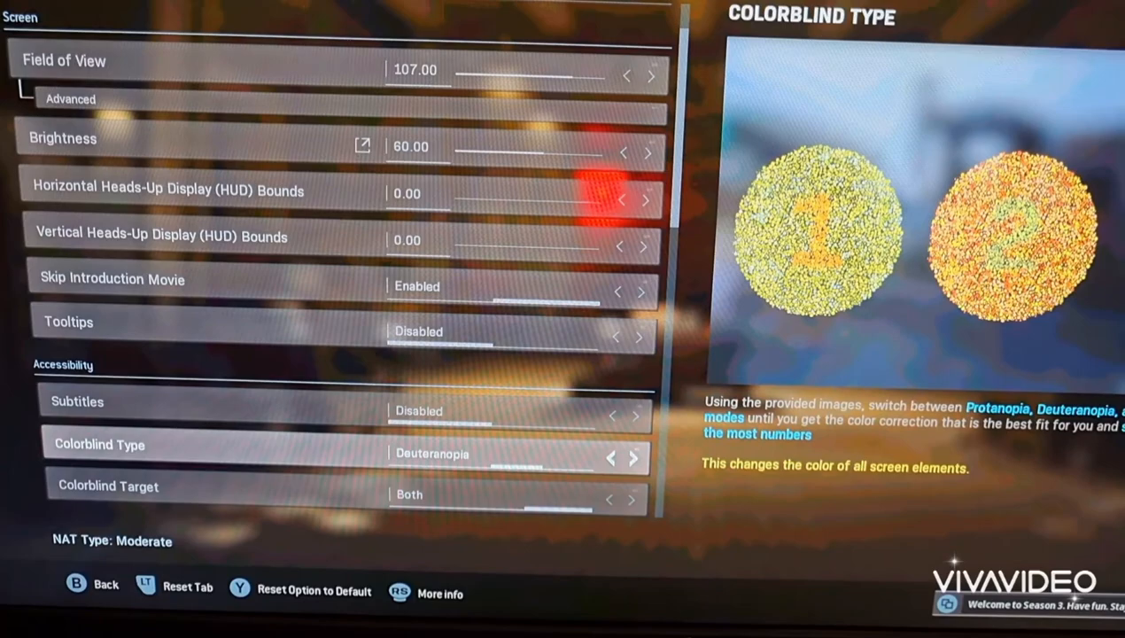
scroll("down", 3)
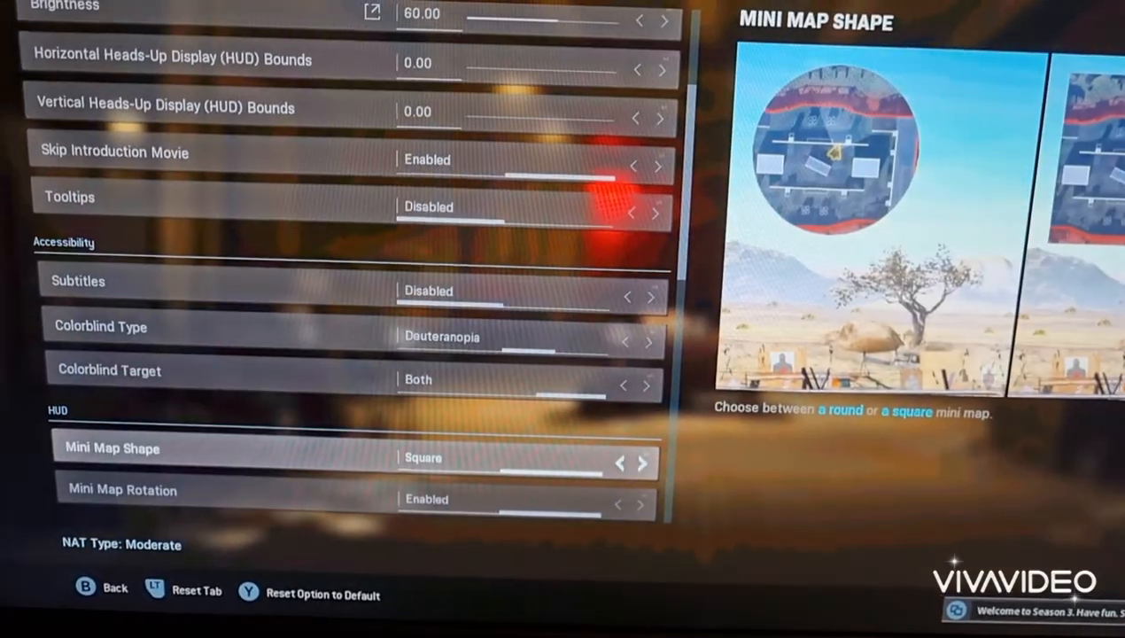
scroll("down", 3)
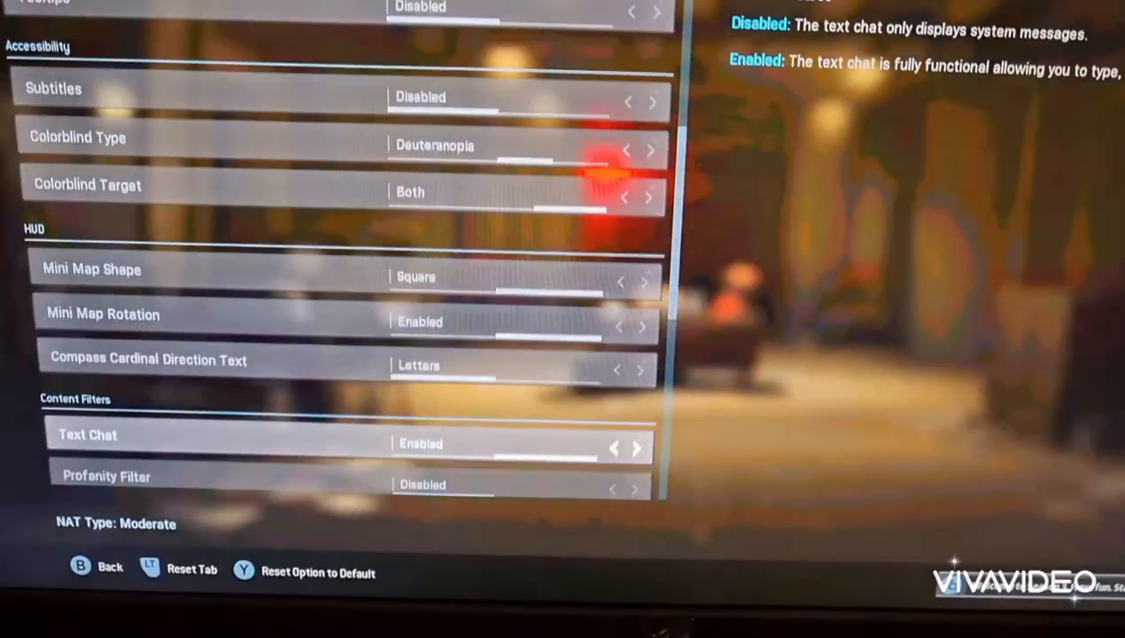
scroll("down", 3)
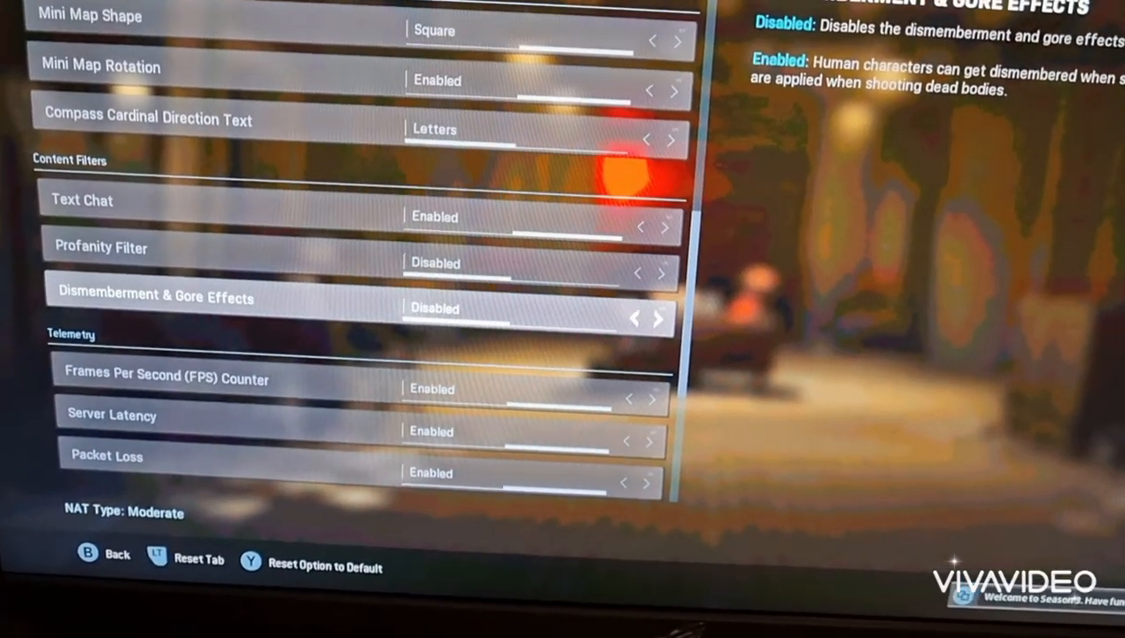
scroll("down", 3)
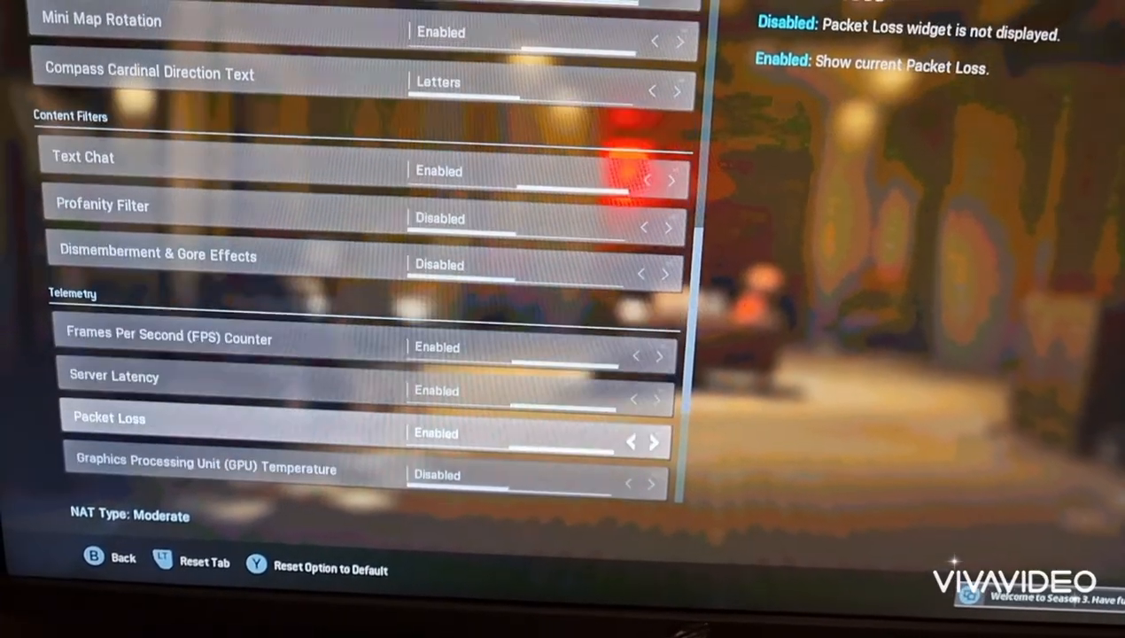
scroll("down", 3)
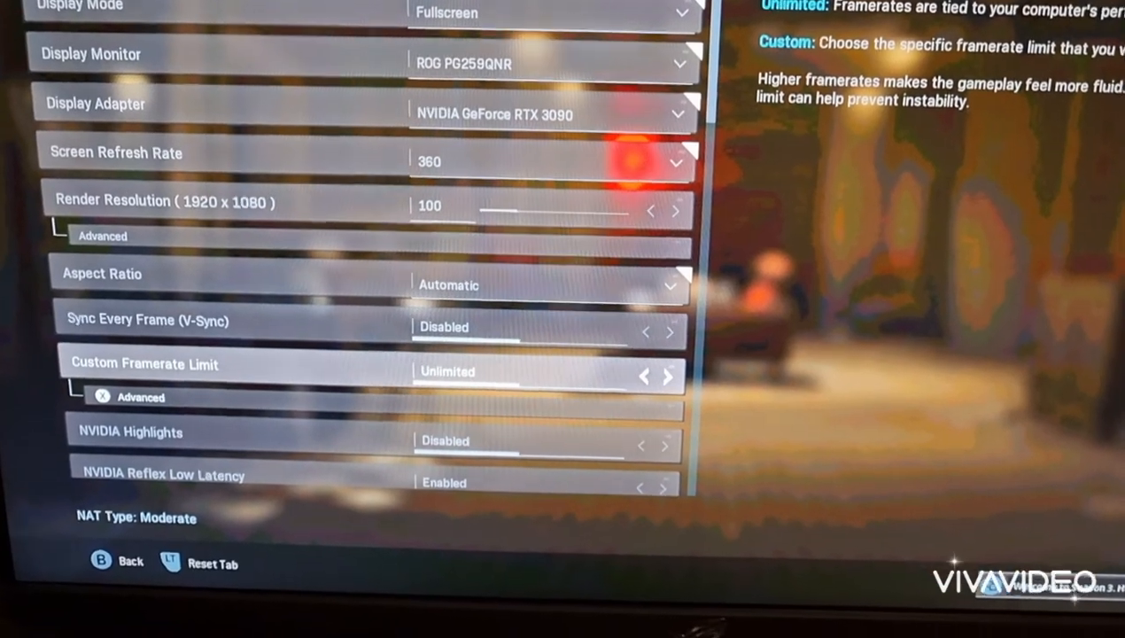
Scroll the Graphics Display section showing V-Sync off, unlimited framerate and Reflex Low Latency enabled.
scroll("down", 3)
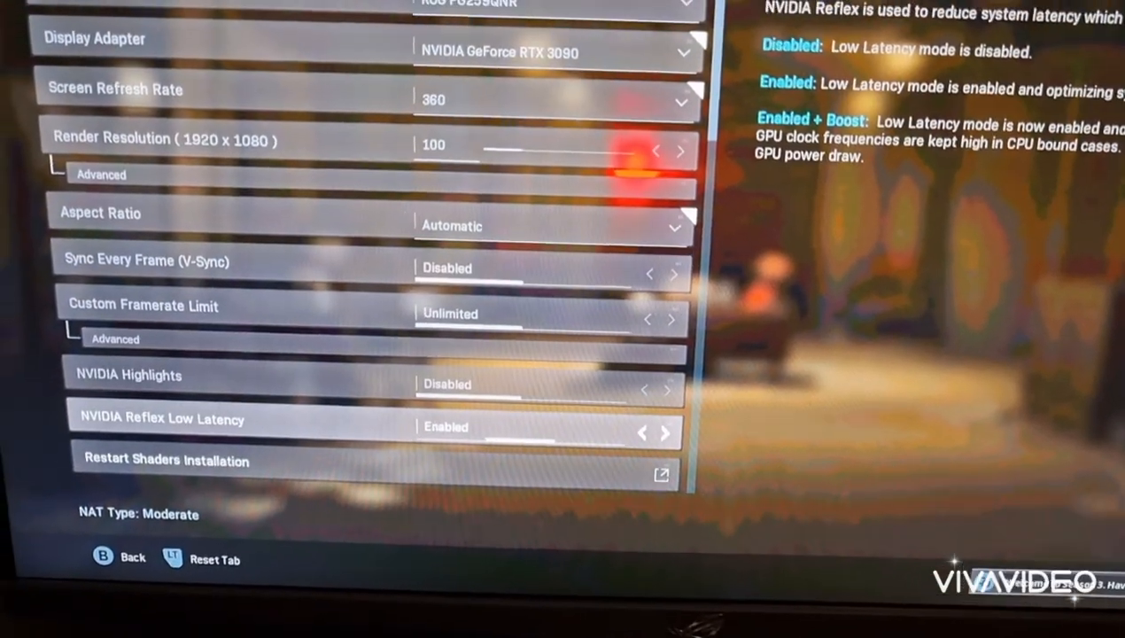
scroll("up", 3)
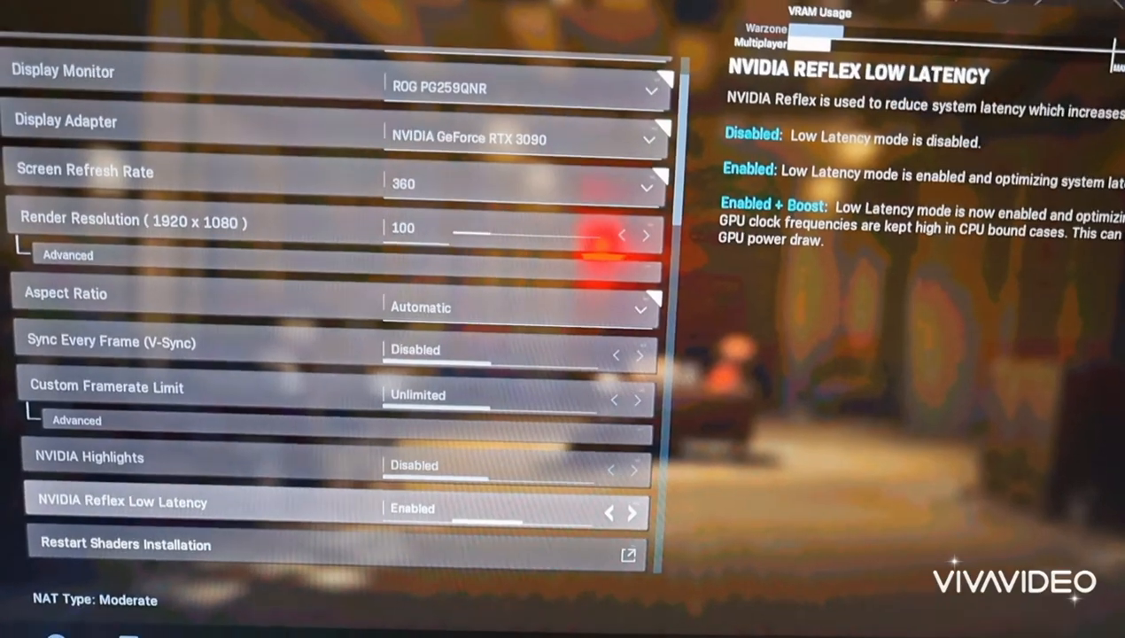
scroll("down", 3)
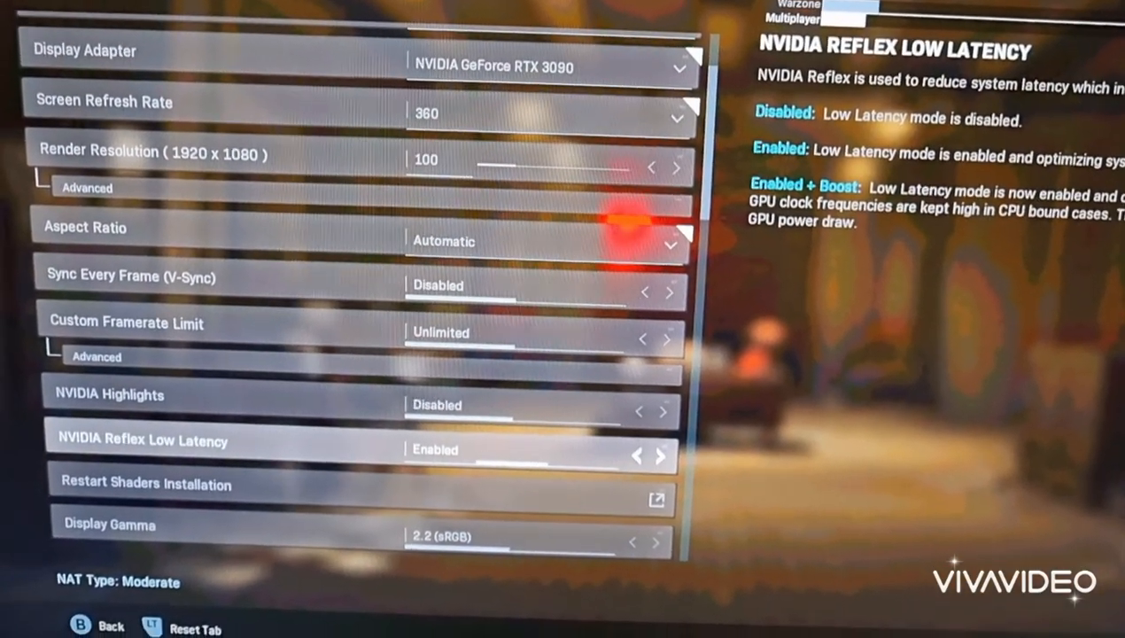
scroll("down", 3)
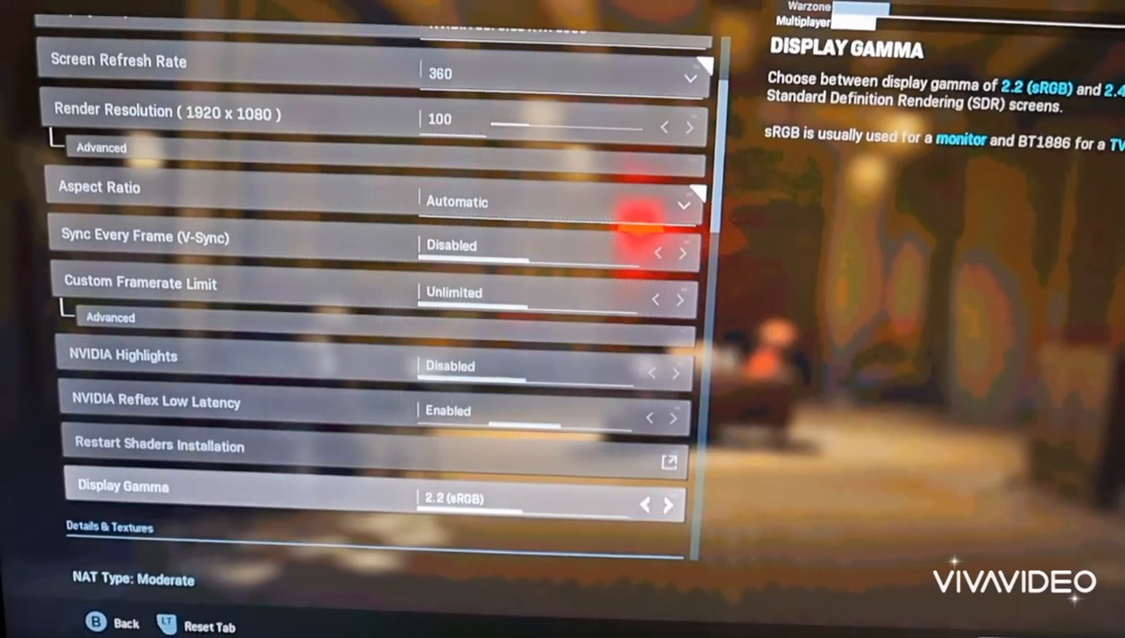
scroll("down", 3)
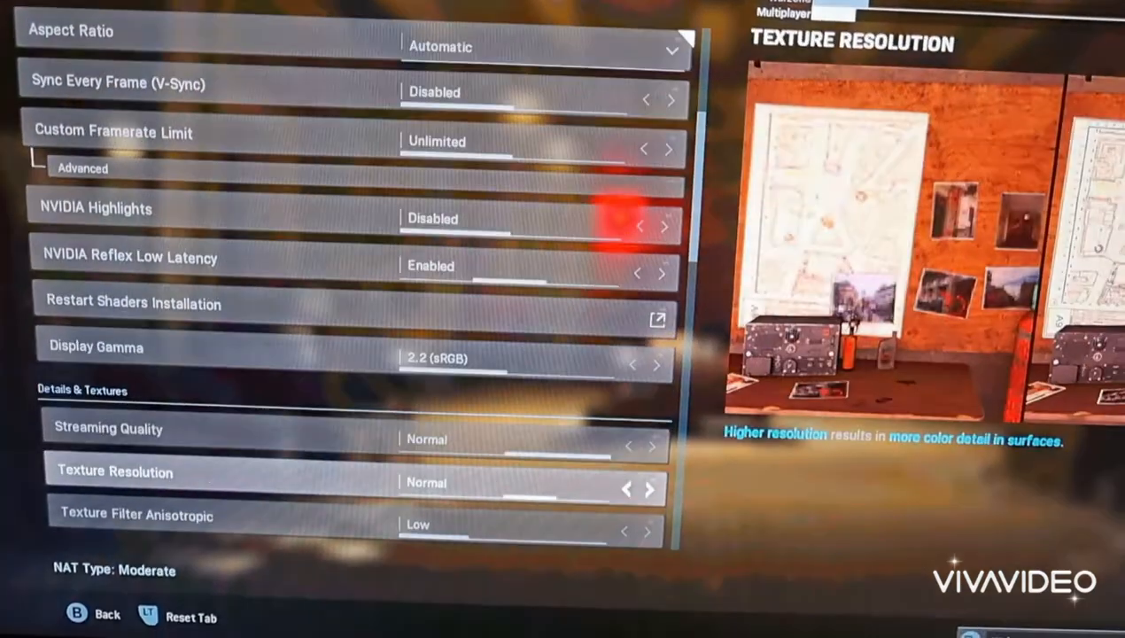
scroll("down", 3)
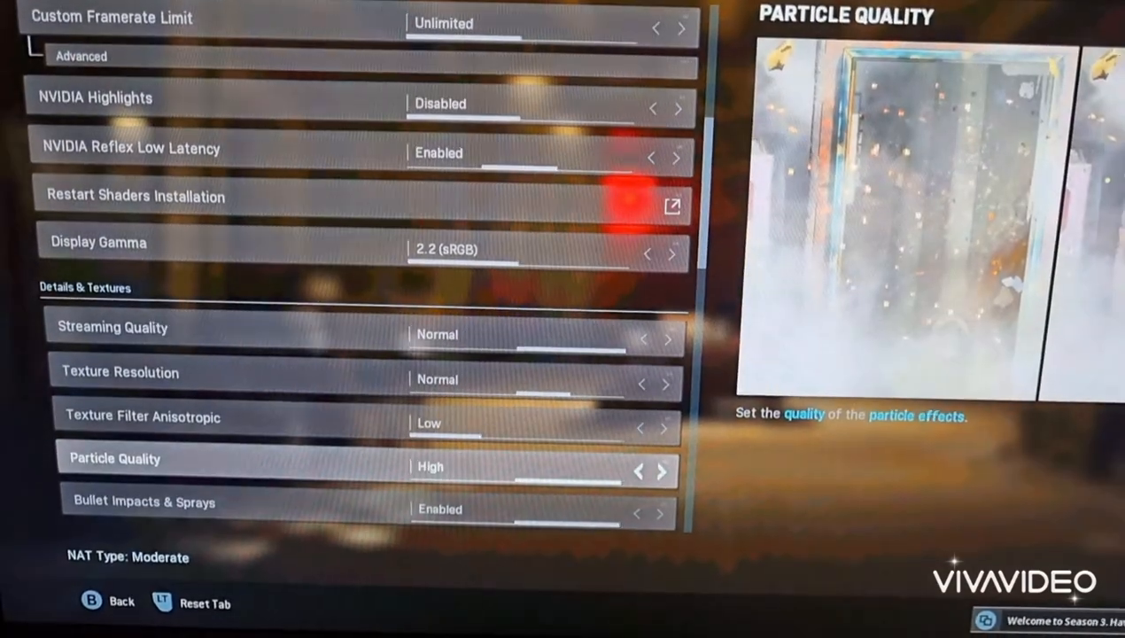
scroll("down", 3)
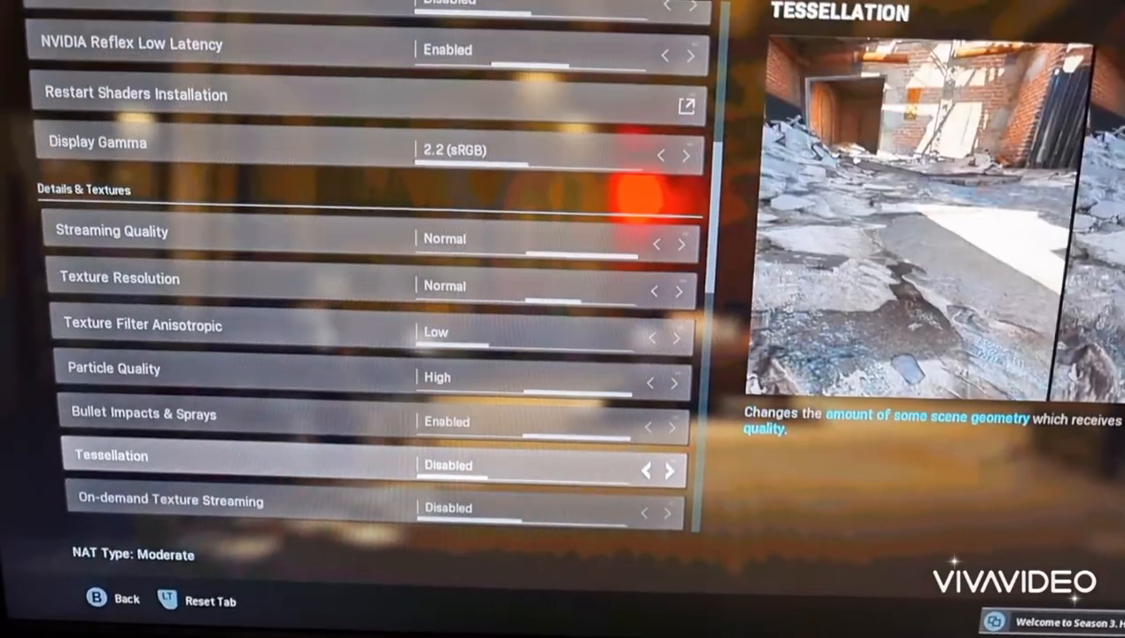
scroll("down", 3)
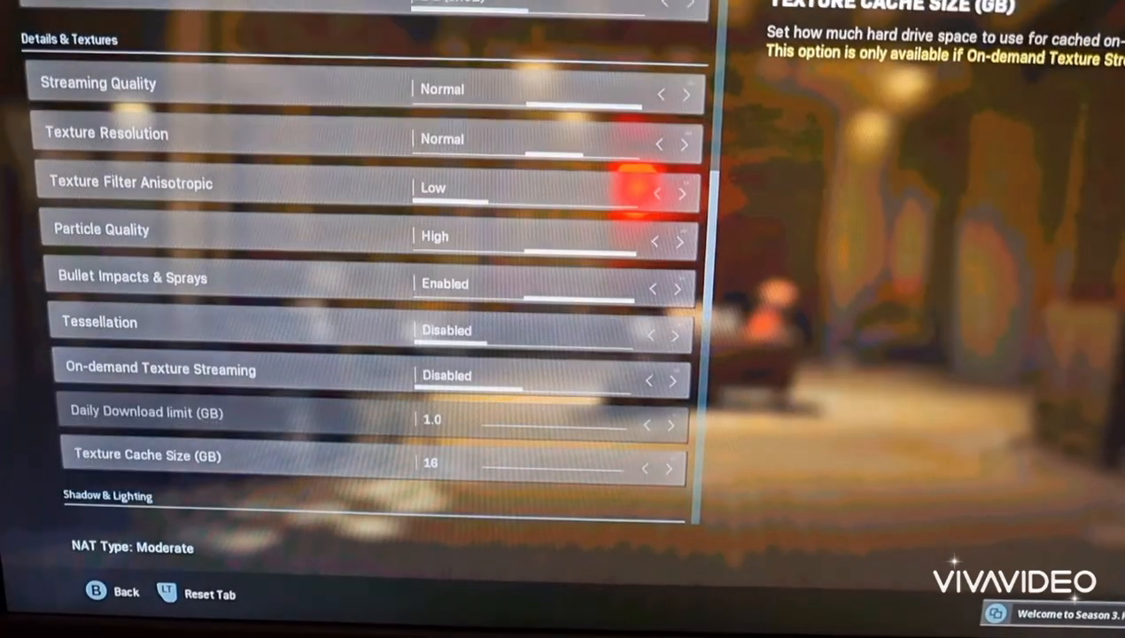
scroll("down", 3)
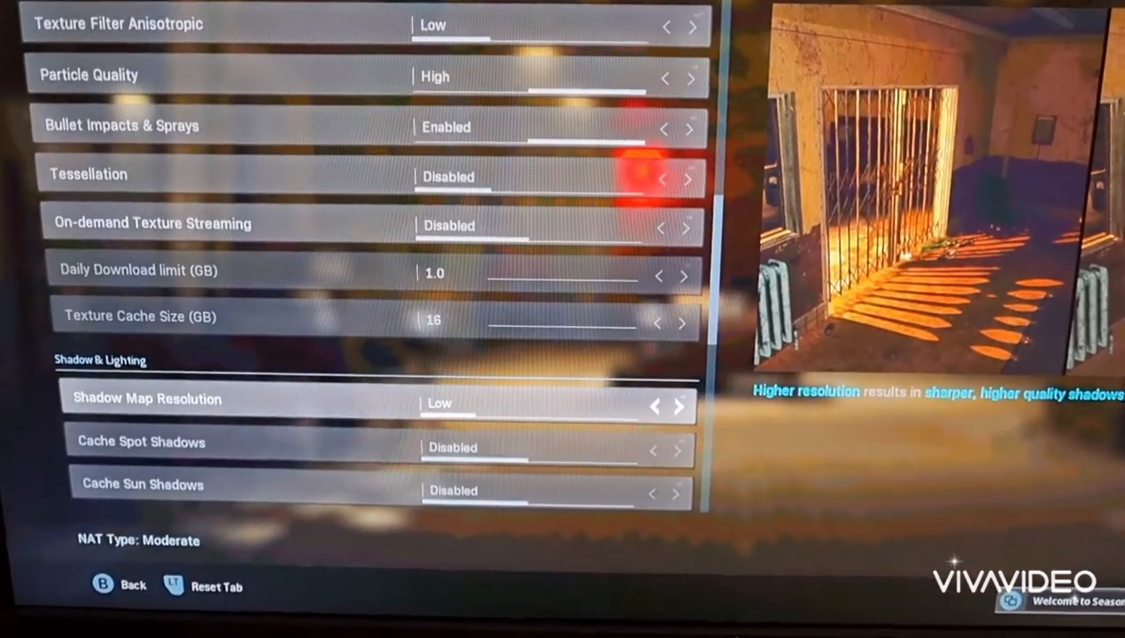
scroll("down", 3)
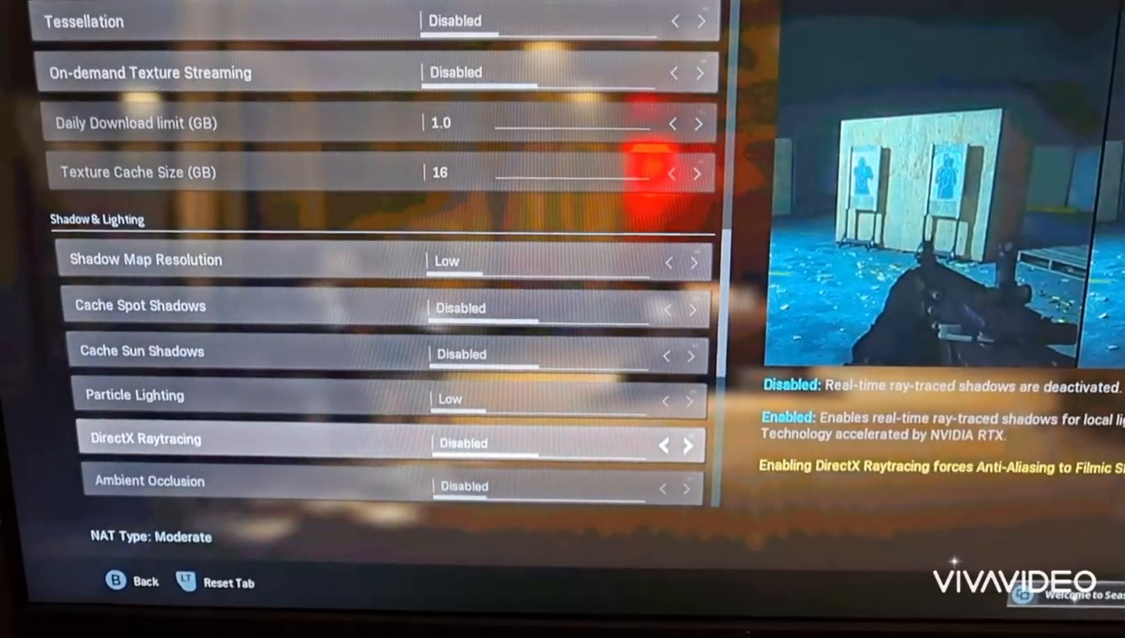
scroll("down", 3)
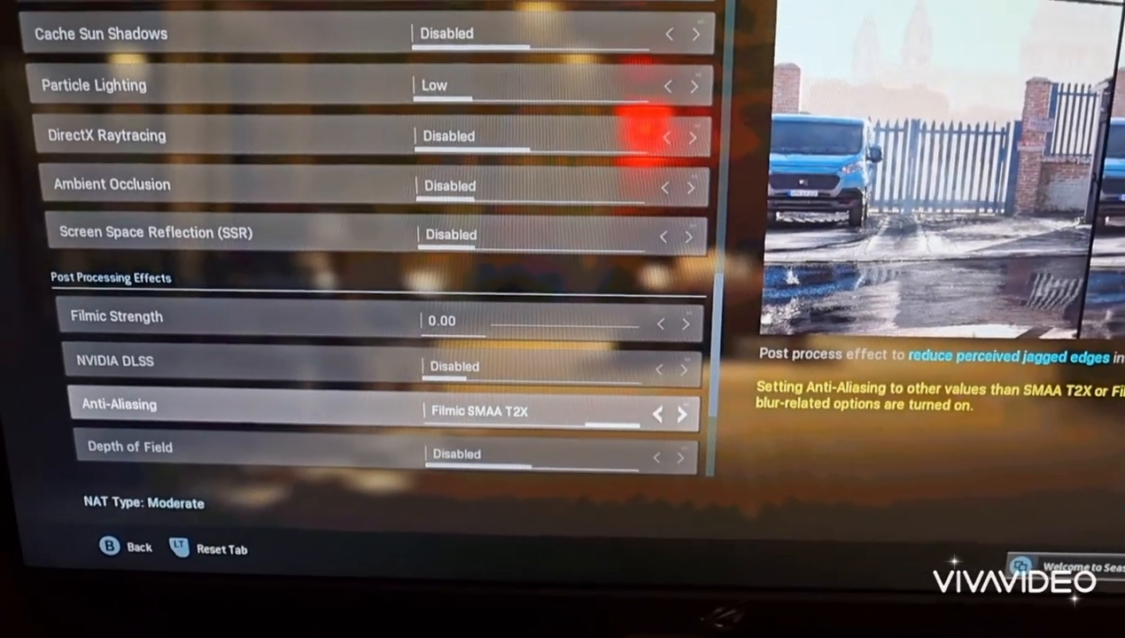
scroll("up", 3)
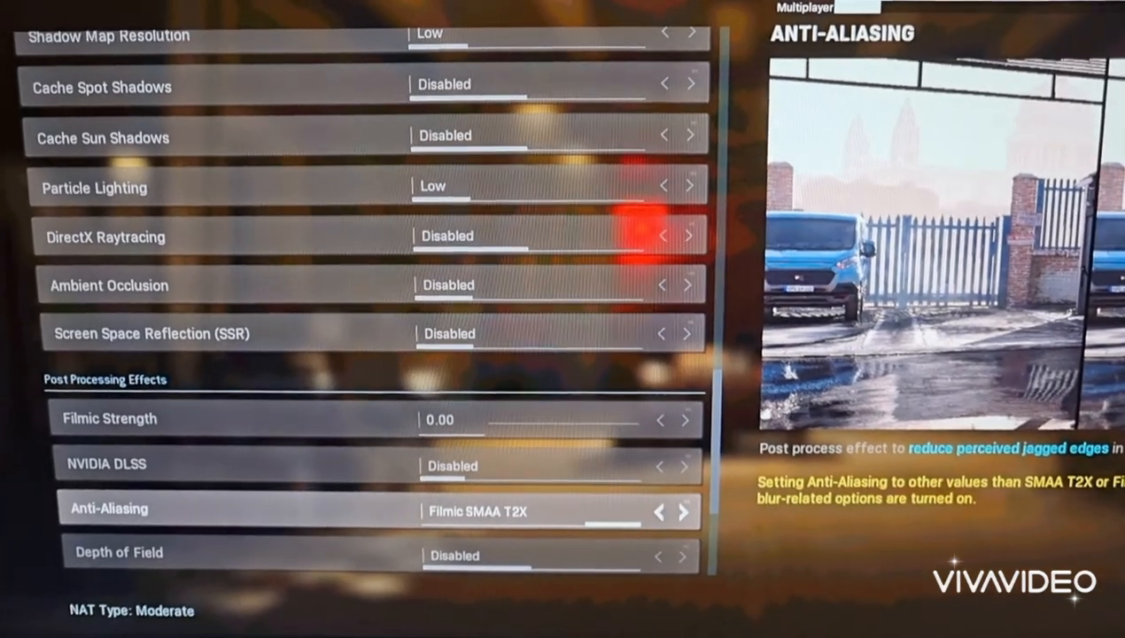
scroll("down", 3)
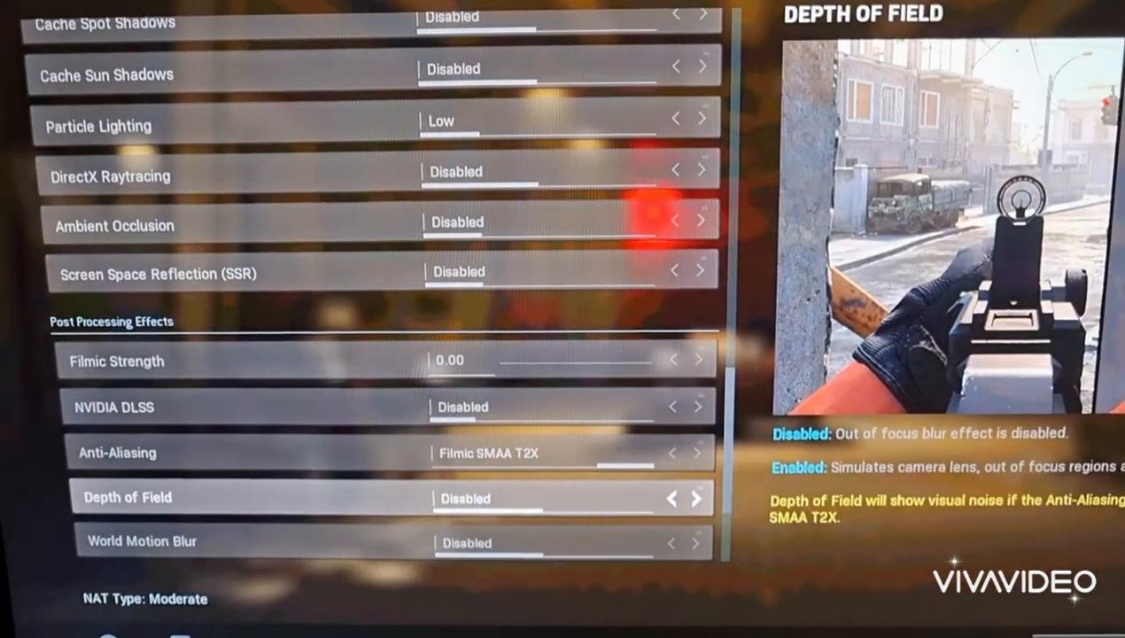
scroll("down", 3)
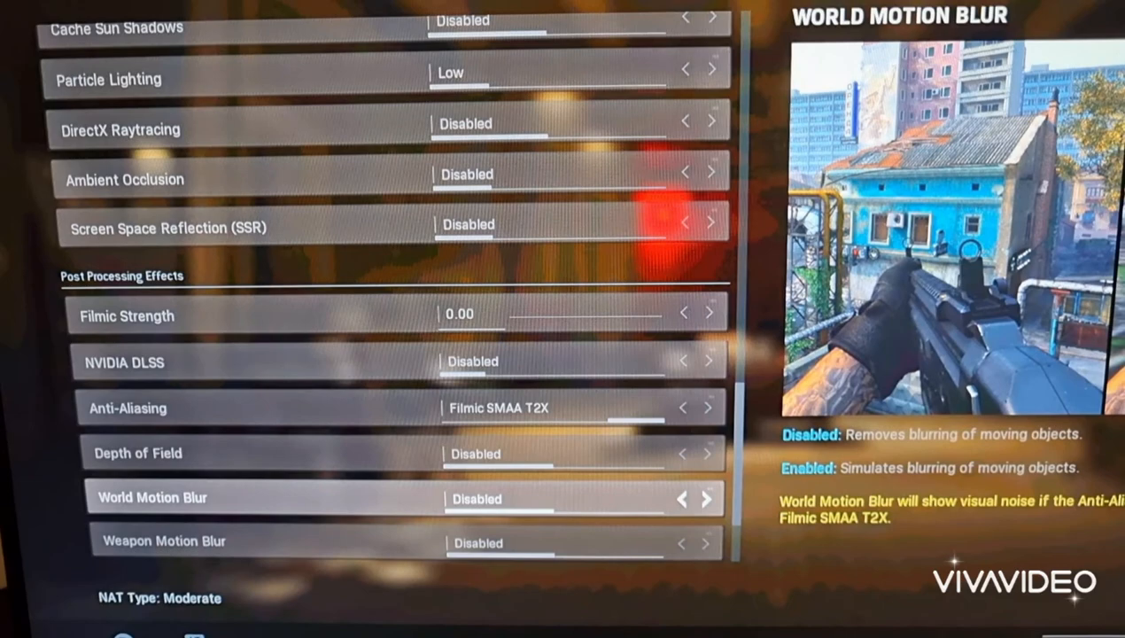
scroll("down", 3)
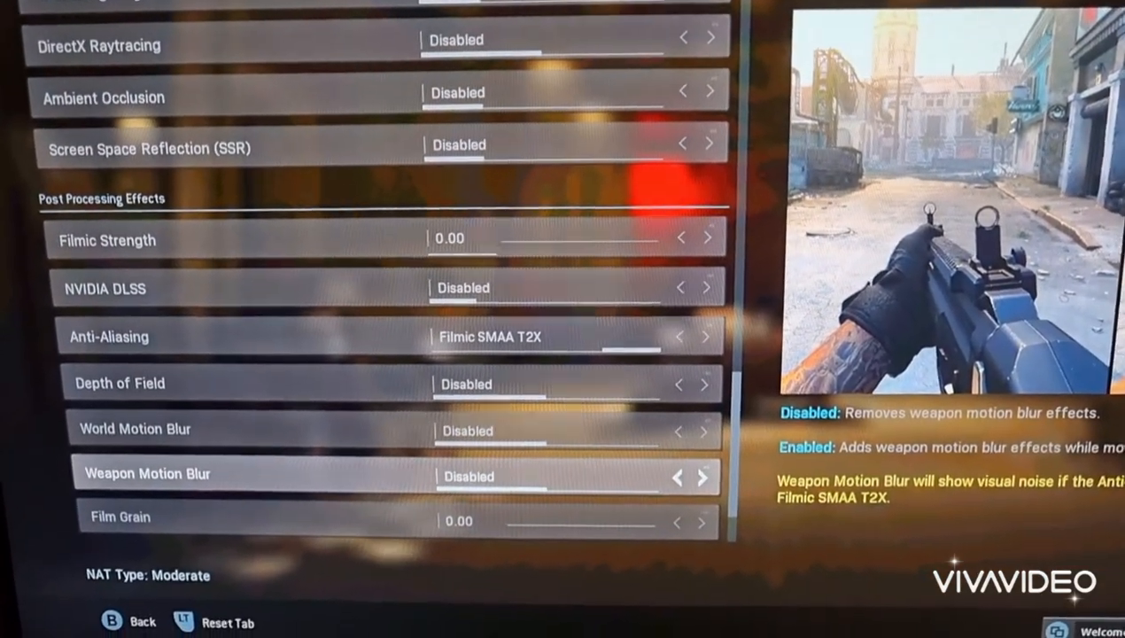
scroll("down", 3)
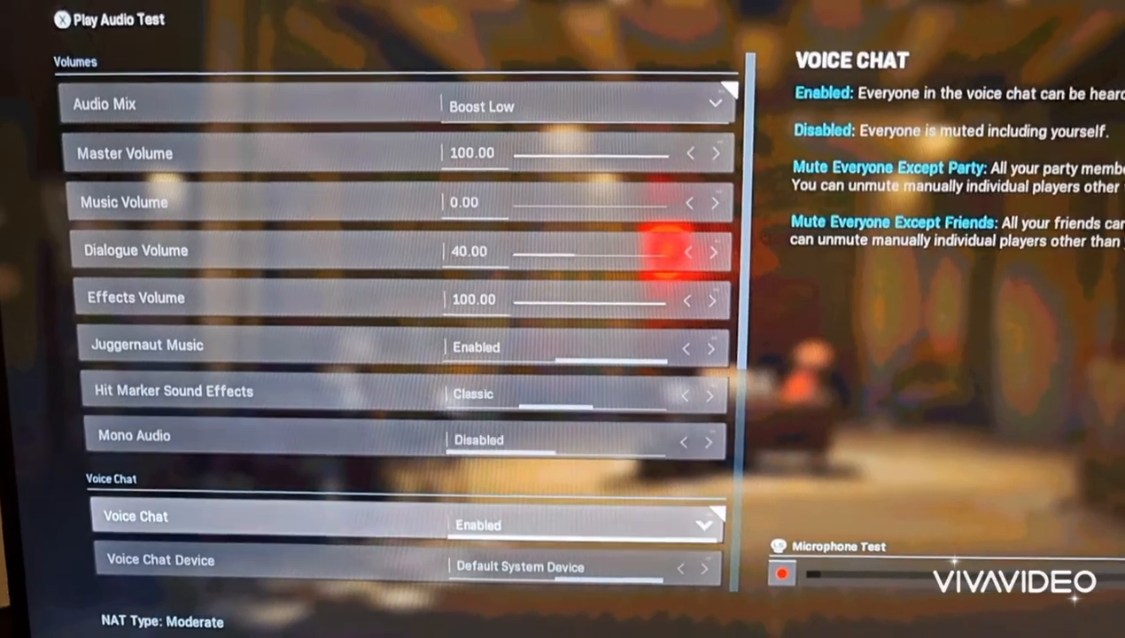
Look over Volumes and Voice Chat, then reveal ADS Field of View under General's Advanced.
scroll("down", 3)
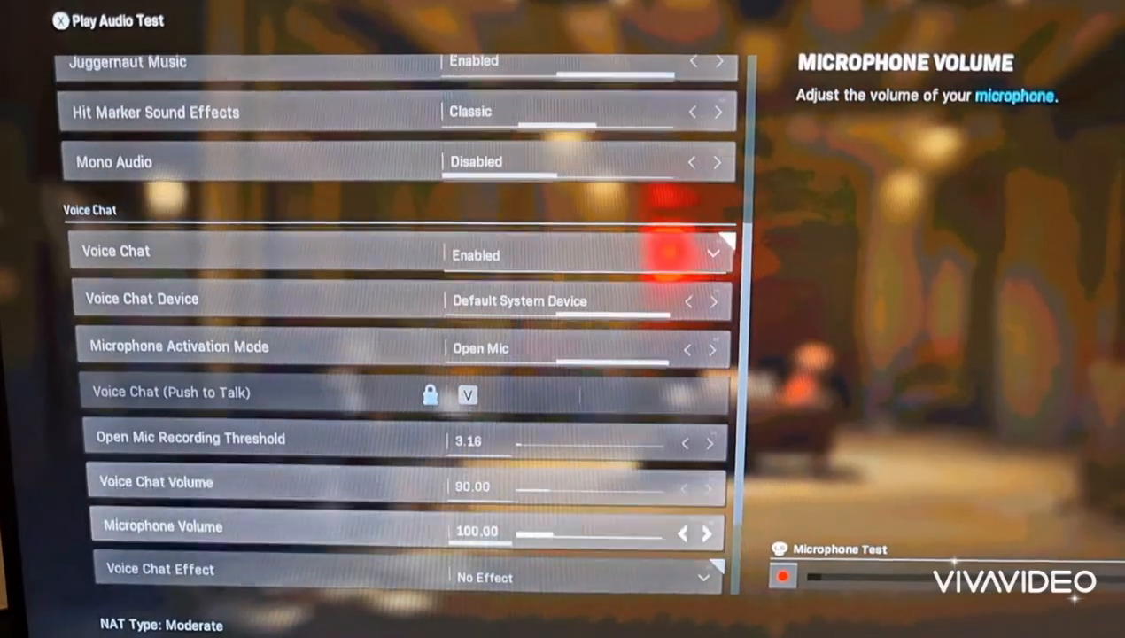
scroll("up", 3)
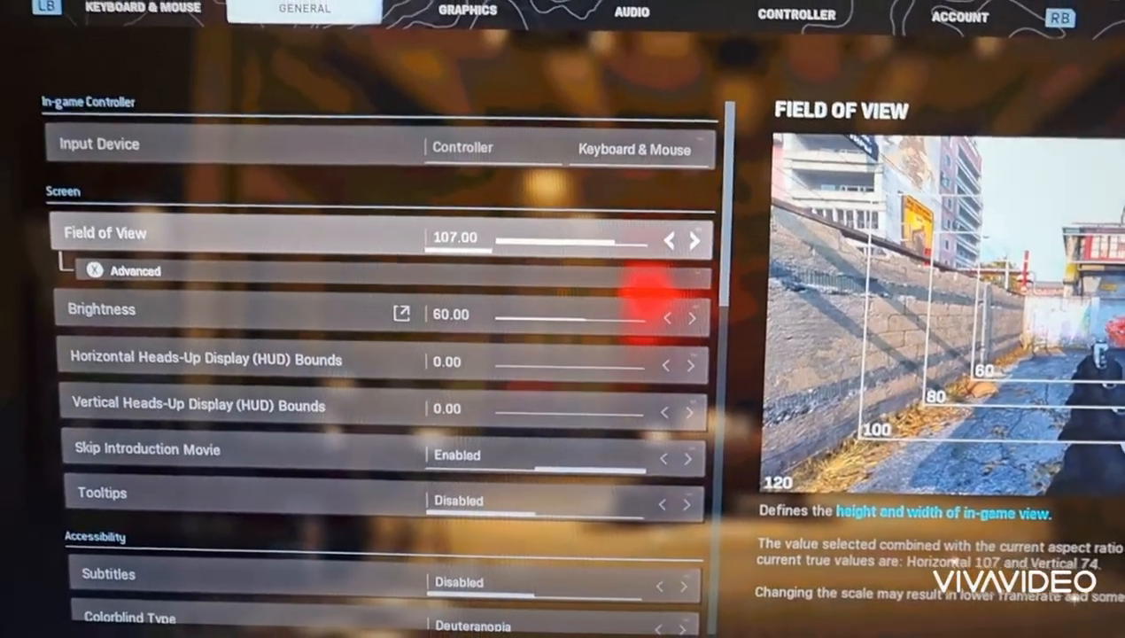
left_click(138, 269)
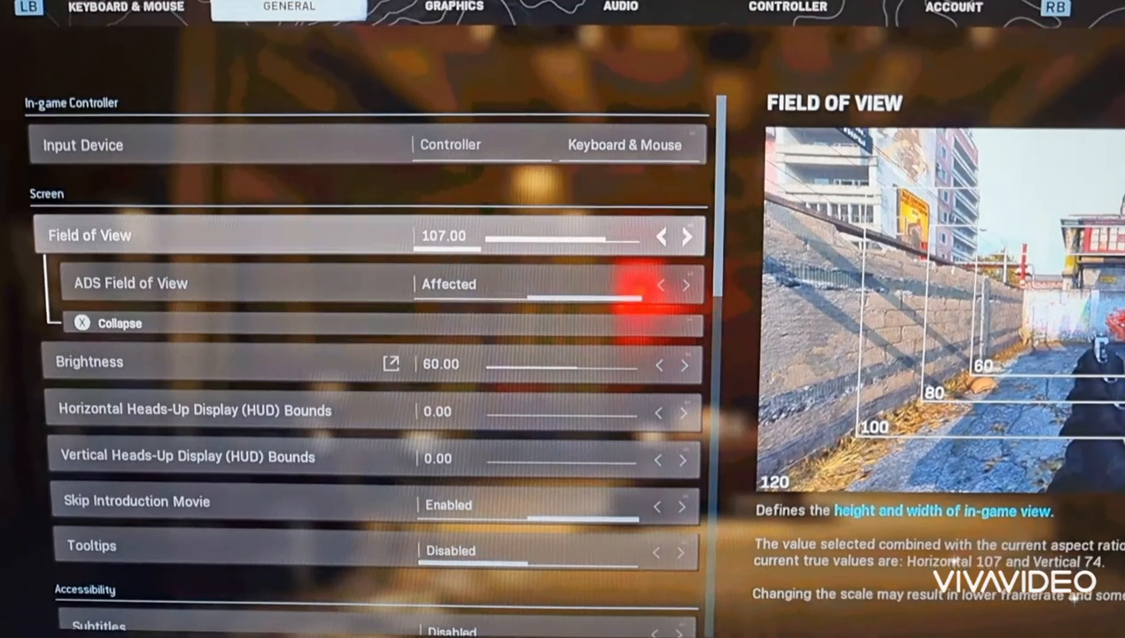